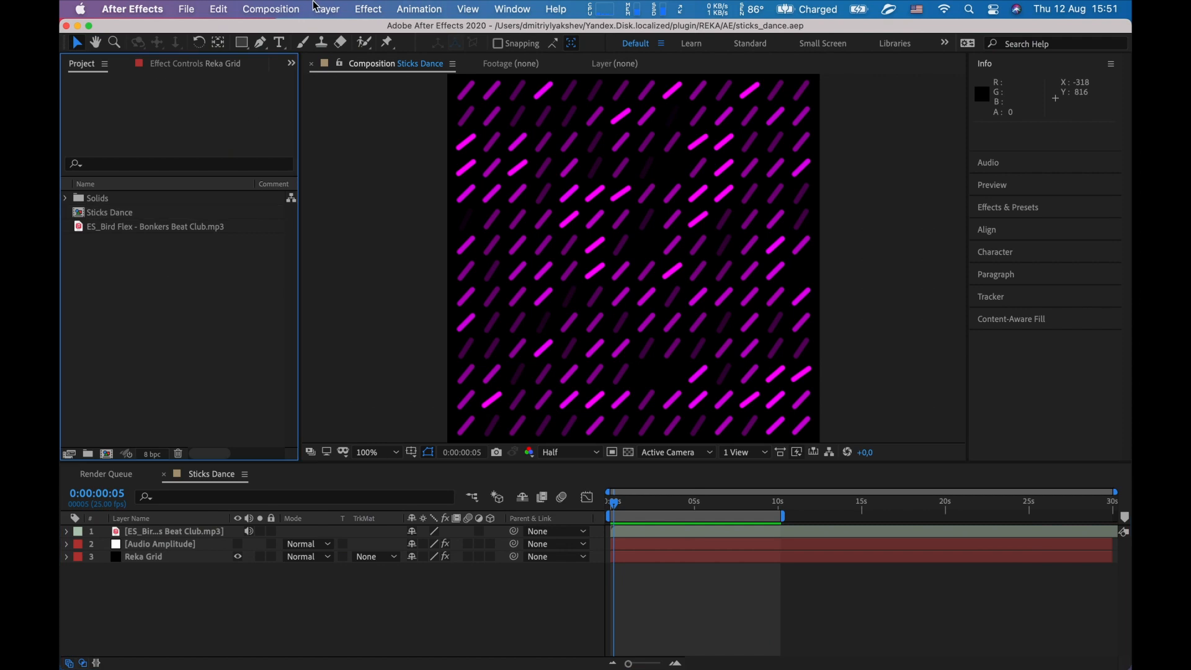
# Step: Create a new 1000×1000 px, 30-second composition named Comp 1
pyautogui.click(271, 9)
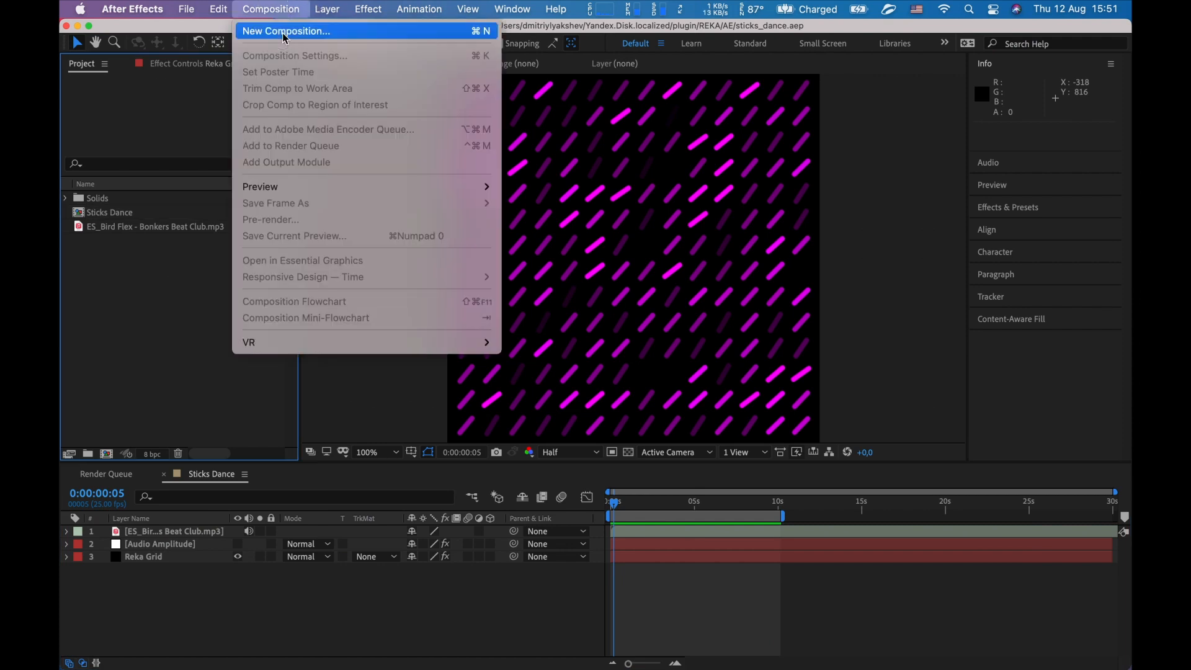
pyautogui.click(291, 30)
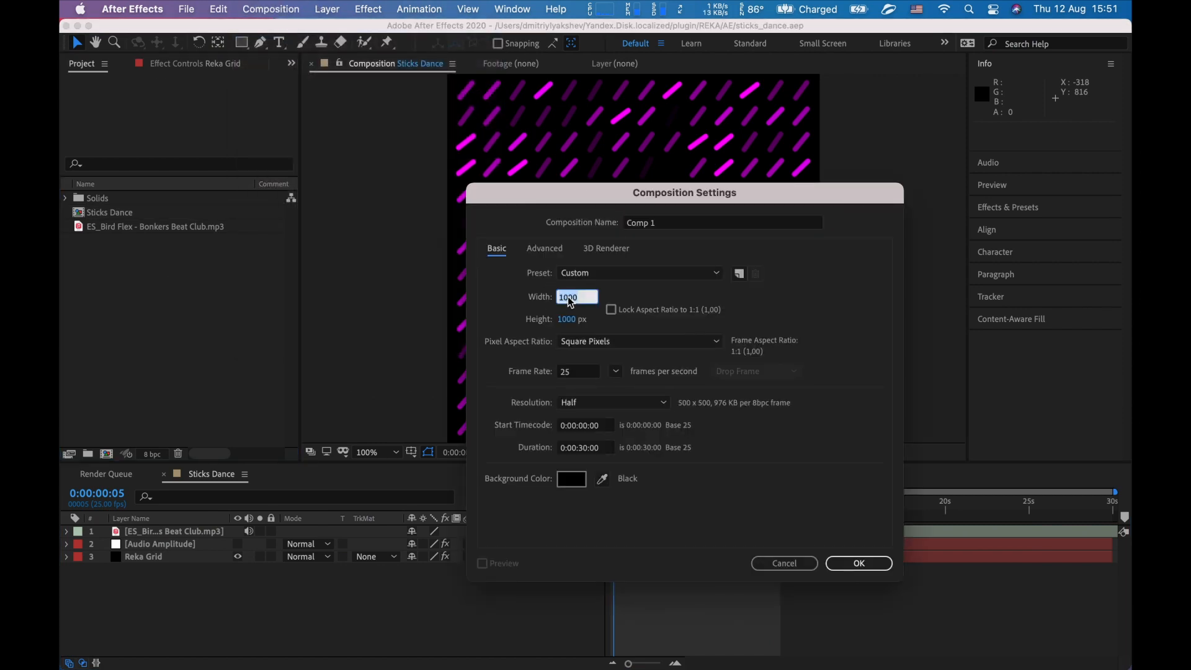
pyautogui.click(577, 318)
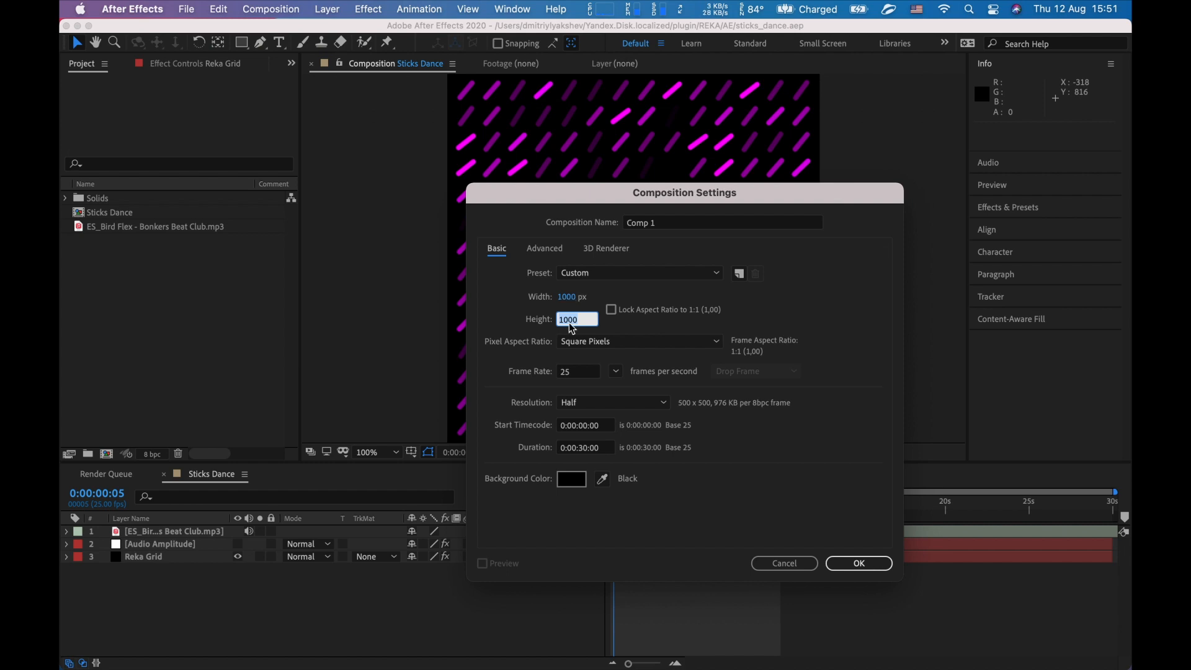
pyautogui.click(858, 563)
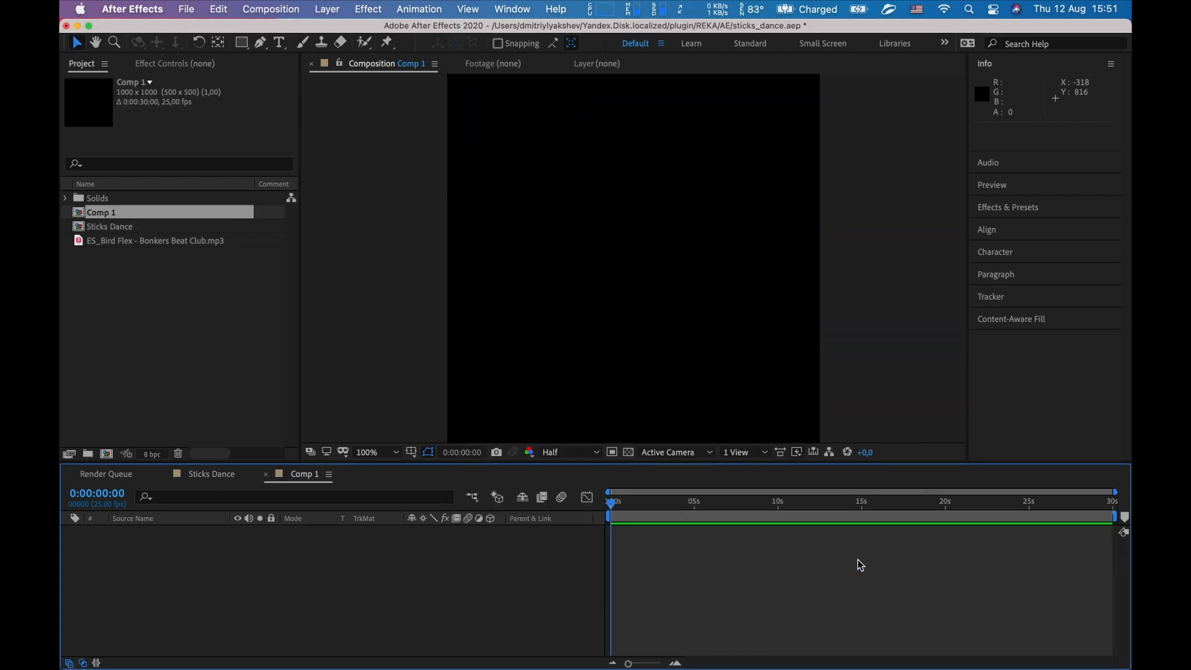
# Step: Add the Bonkers Beat Club mp3 to Comp 1, convert its audio to keyframes, and expand the sliders
pyautogui.click(155, 240)
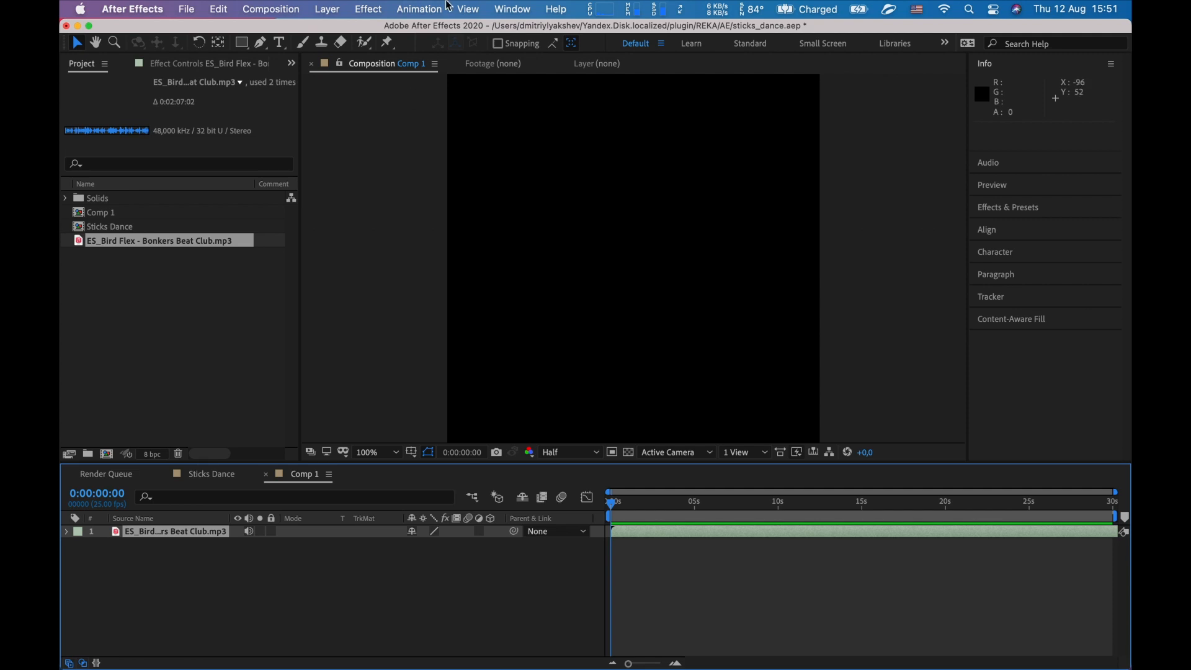
pyautogui.click(418, 9)
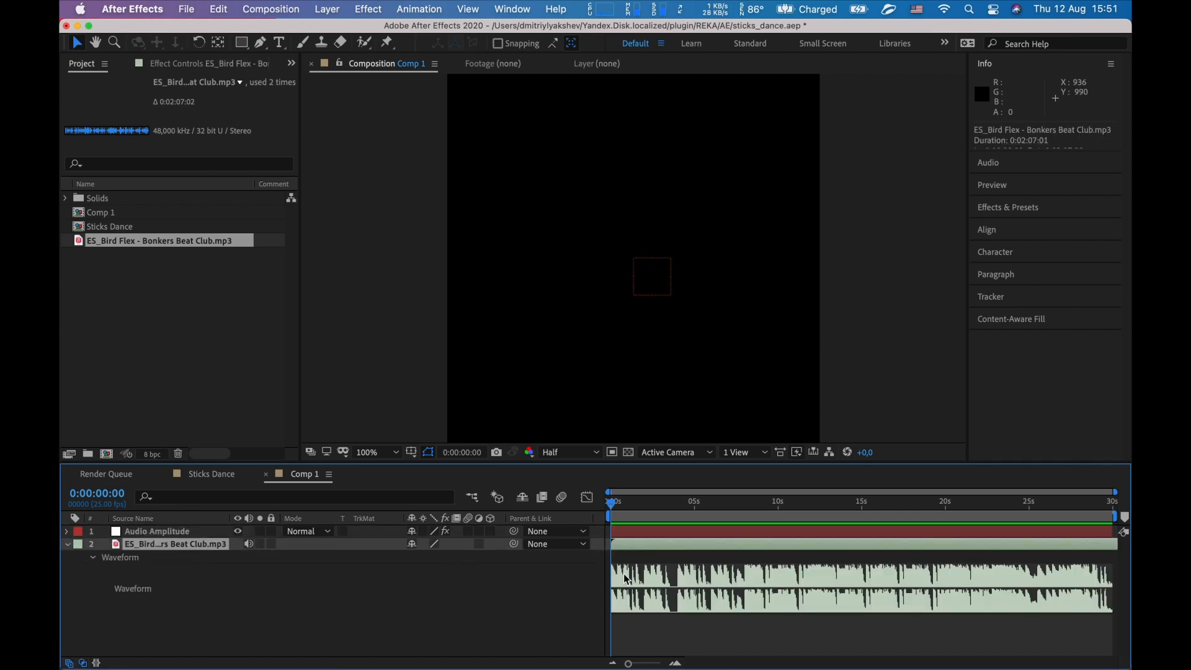
pyautogui.click(157, 531)
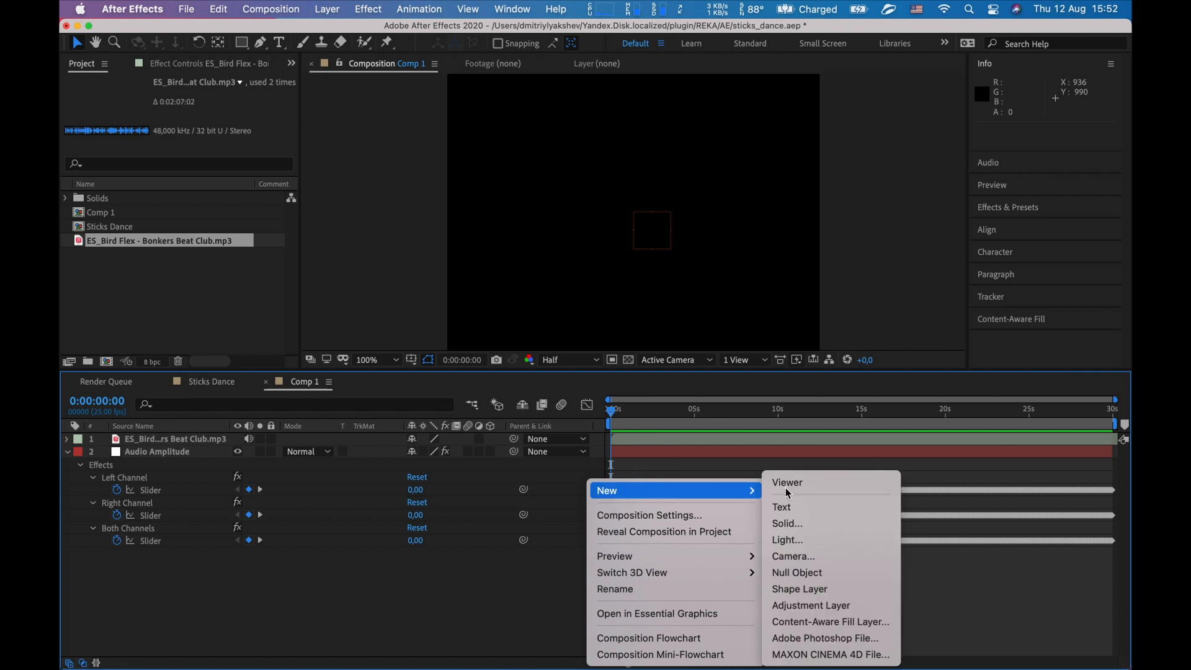
# Step: Add Black Solid 2 to Comp 1 and apply Video Copilot's Reka Grid effect
pyautogui.click(787, 523)
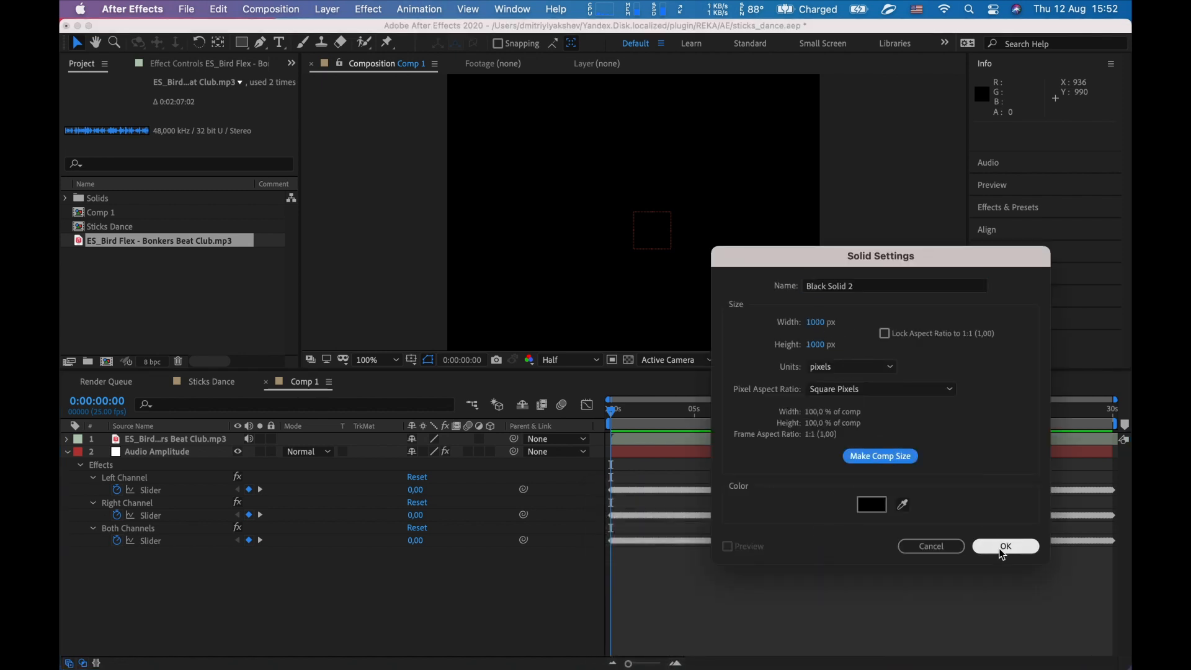
pyautogui.click(1005, 546)
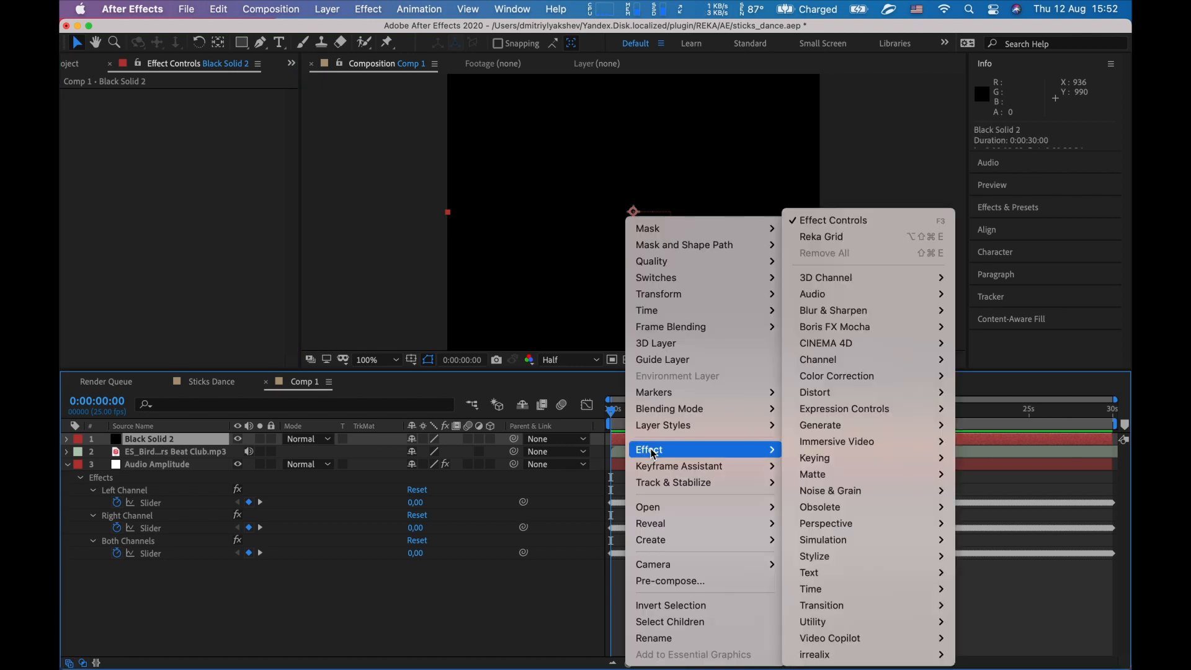
pyautogui.moveTo(838, 655)
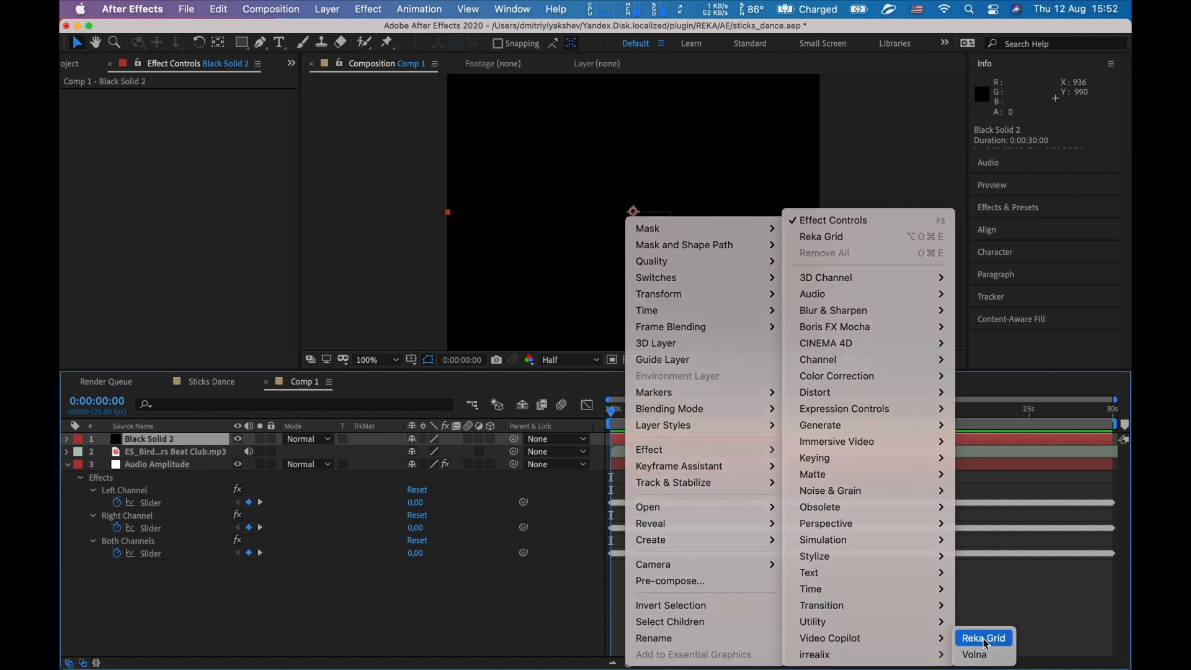
pyautogui.click(983, 637)
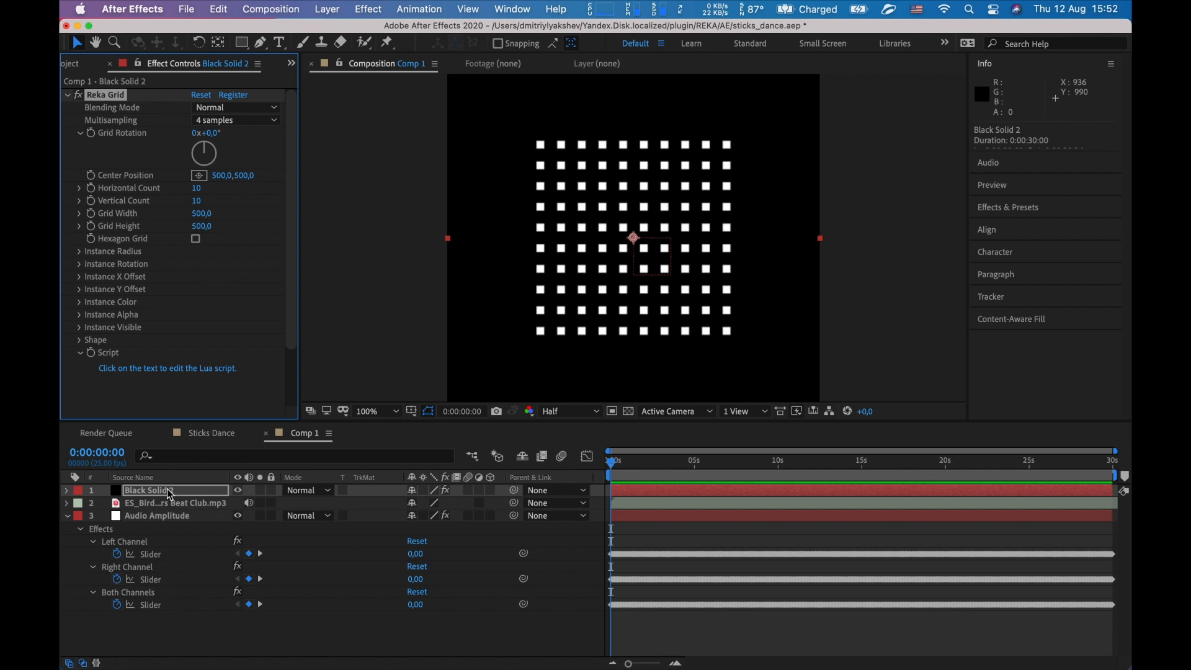
# Step: Rename the solid 'Reka grid', set both counts to 14 and grid width/height to 900
pyautogui.write('Reka grid')
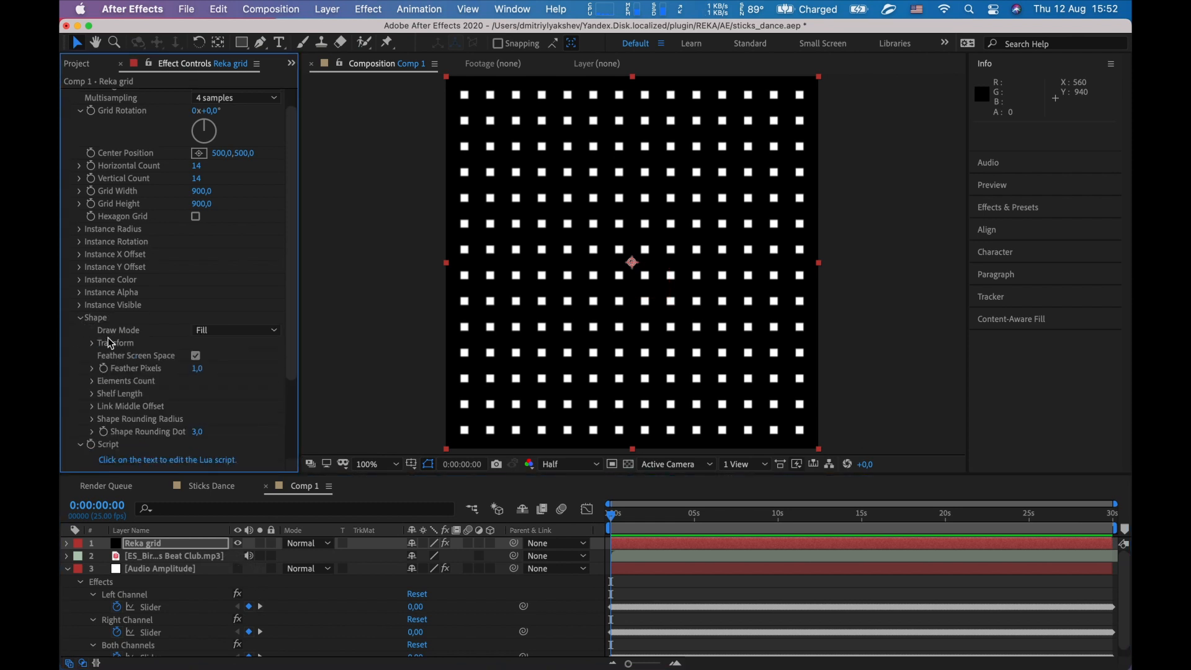
# Step: Disable uniform shape scaling, set shape scale X 40% and Y 200%, preview at Full resolution
pyautogui.click(92, 342)
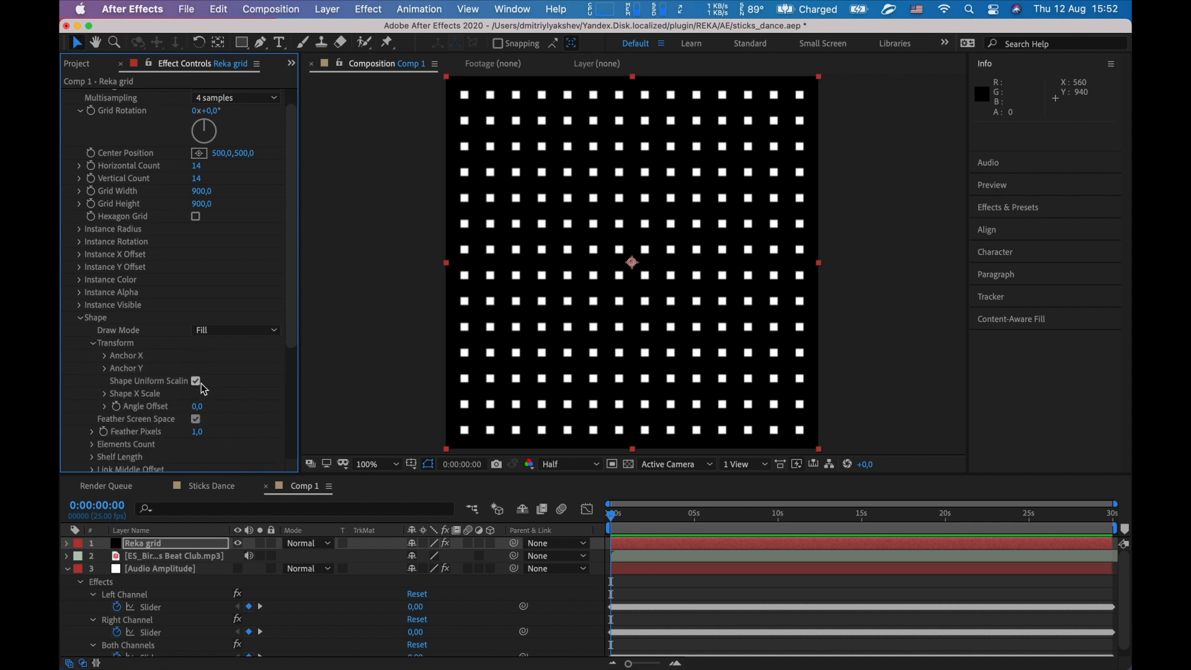
pyautogui.click(195, 380)
pyautogui.write('200')
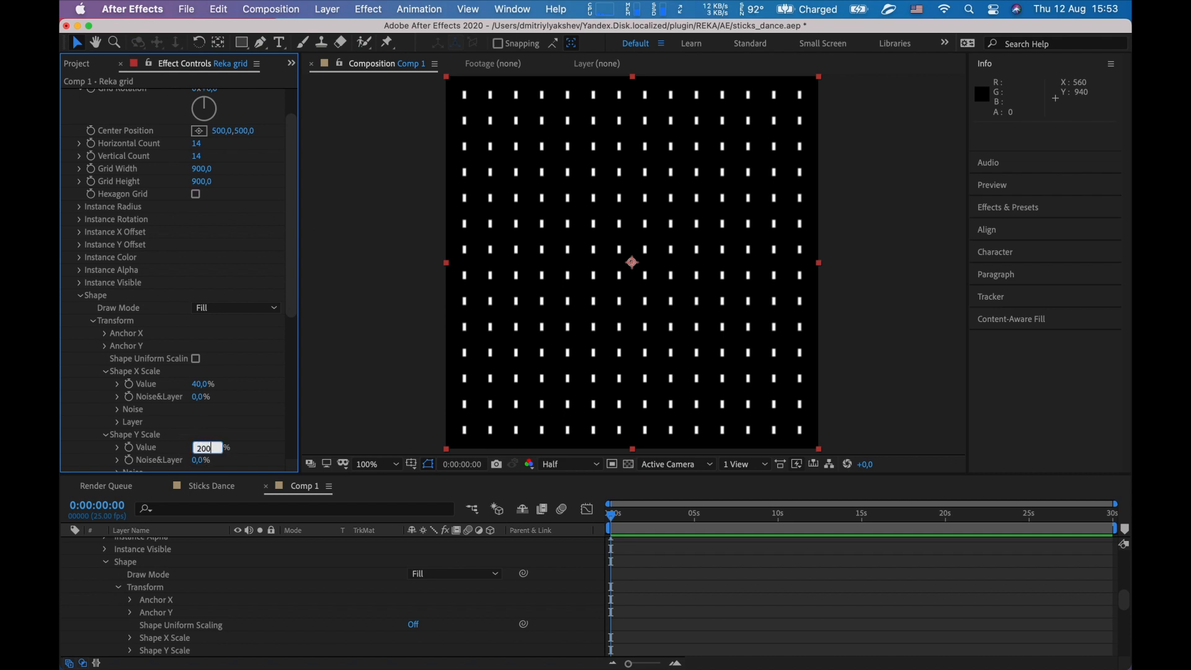
pyautogui.press('Enter')
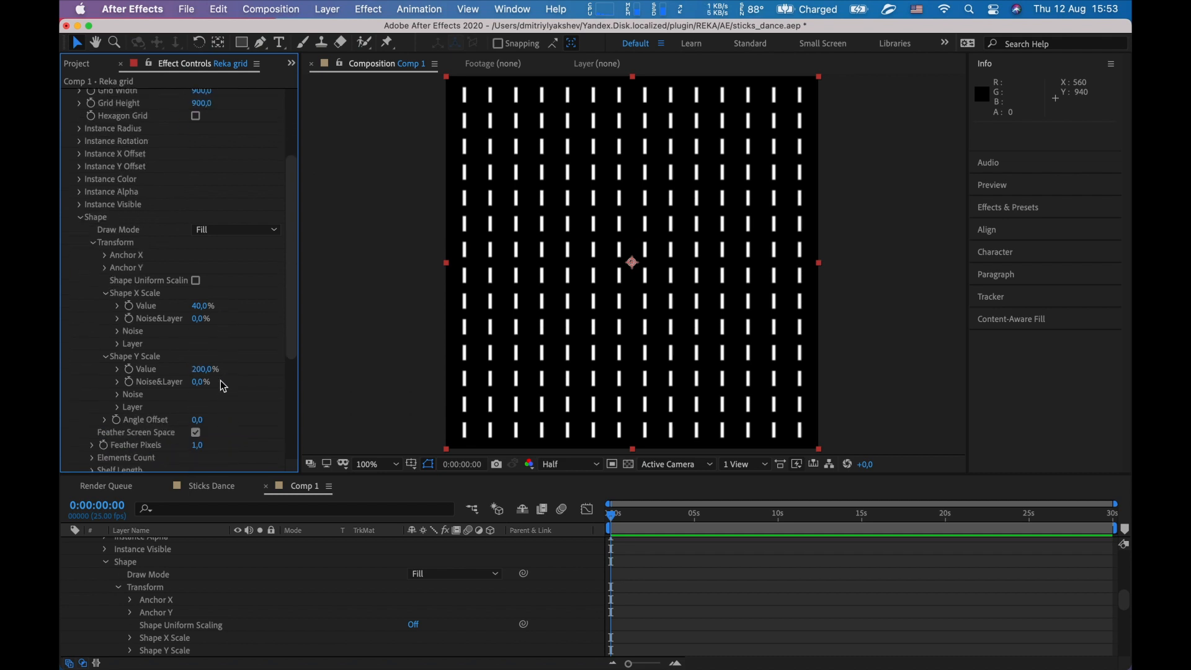
pyautogui.scroll(-3)
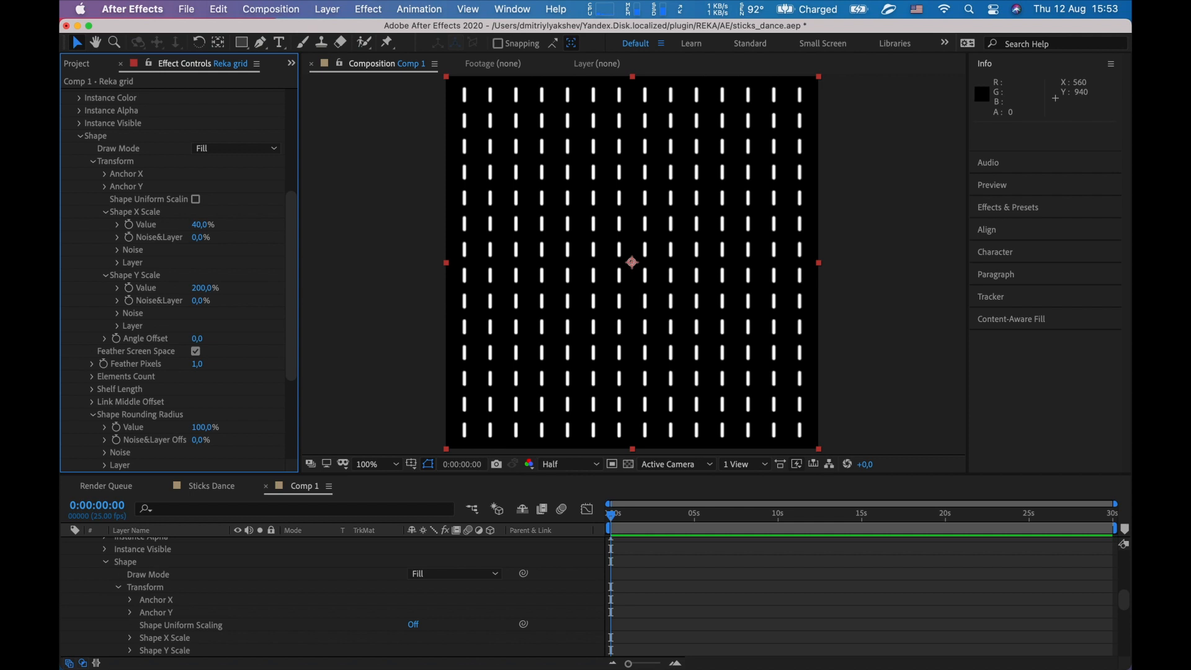
pyautogui.click(549, 463)
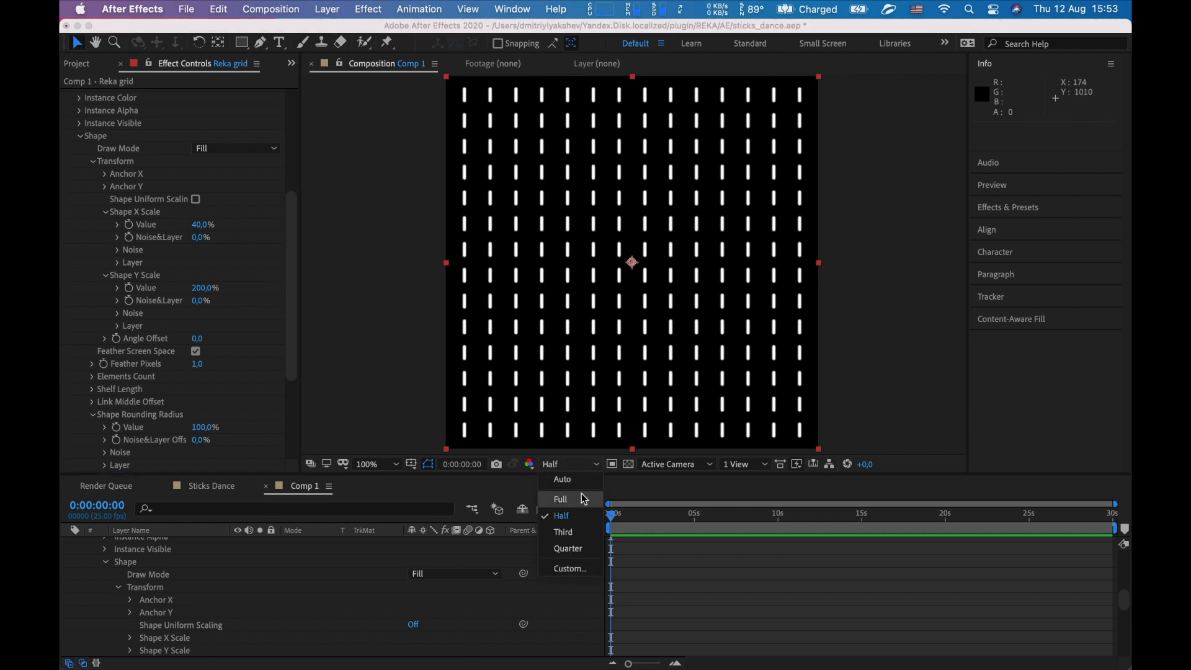
pyautogui.click(560, 499)
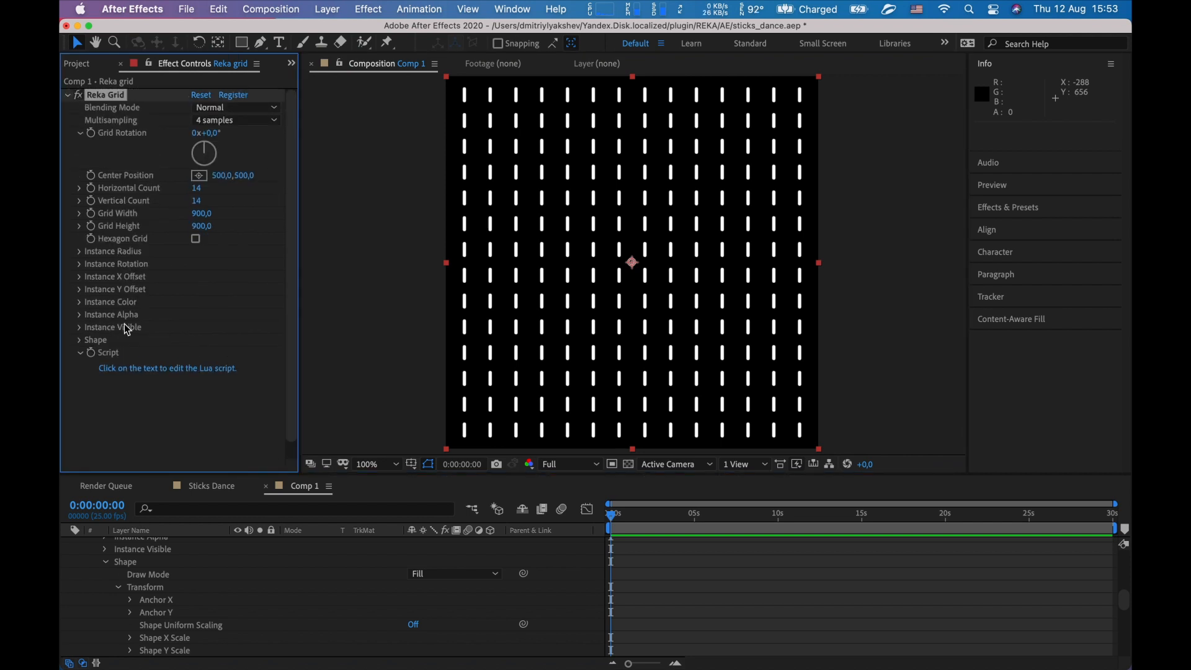
pyautogui.moveTo(79, 270)
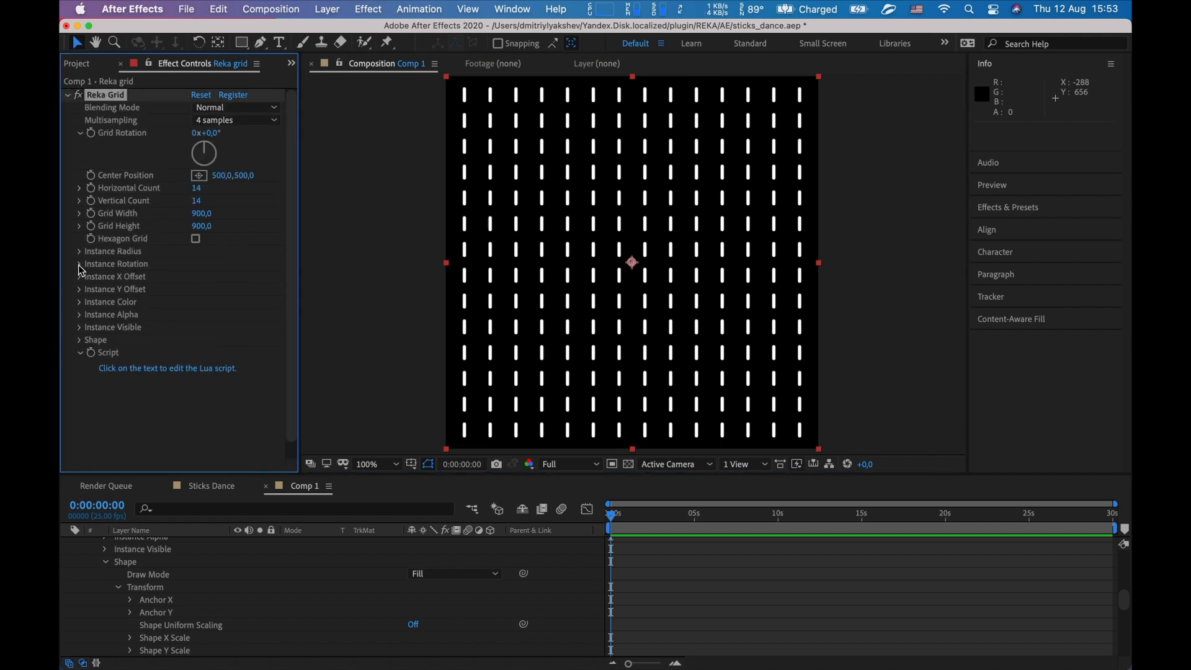
# Step: Set instance rotation tilt to 40° and the rotation noise multiplier to 140
pyautogui.click(79, 264)
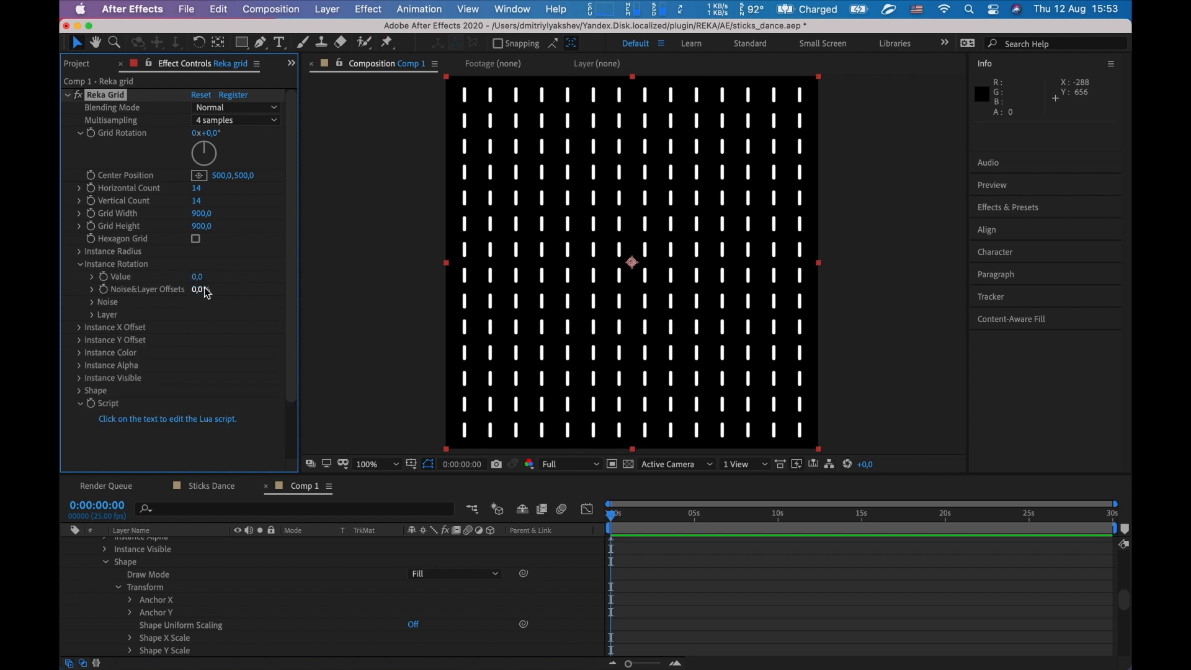
pyautogui.click(198, 276)
pyautogui.write('40')
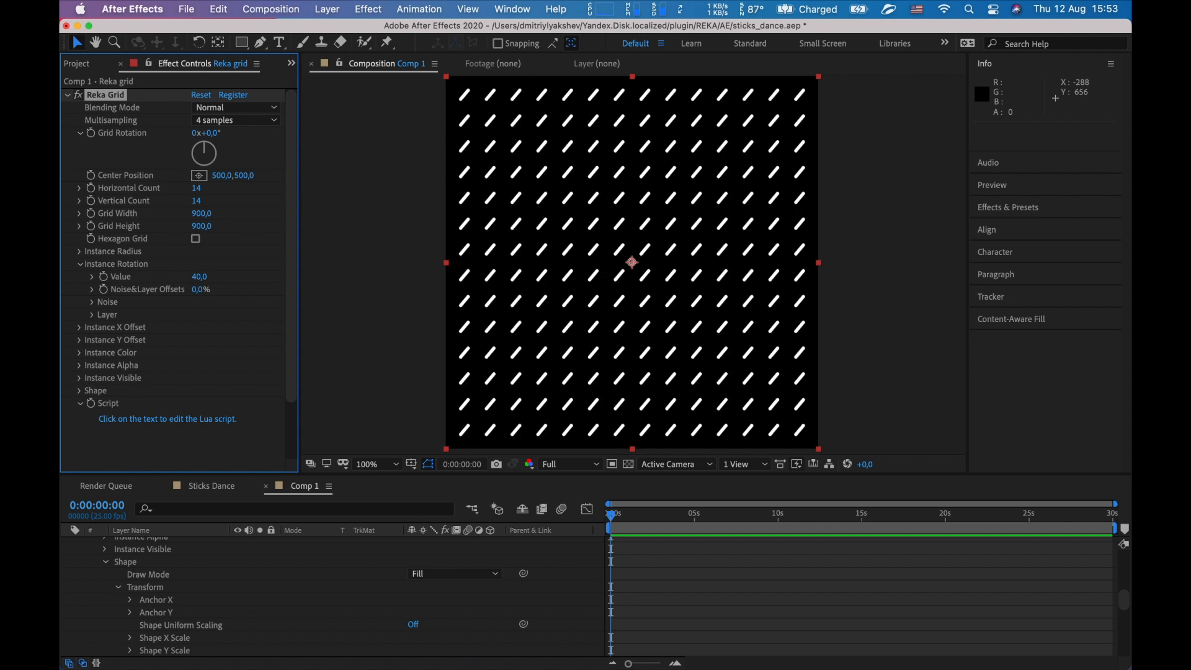
pyautogui.moveTo(94, 305)
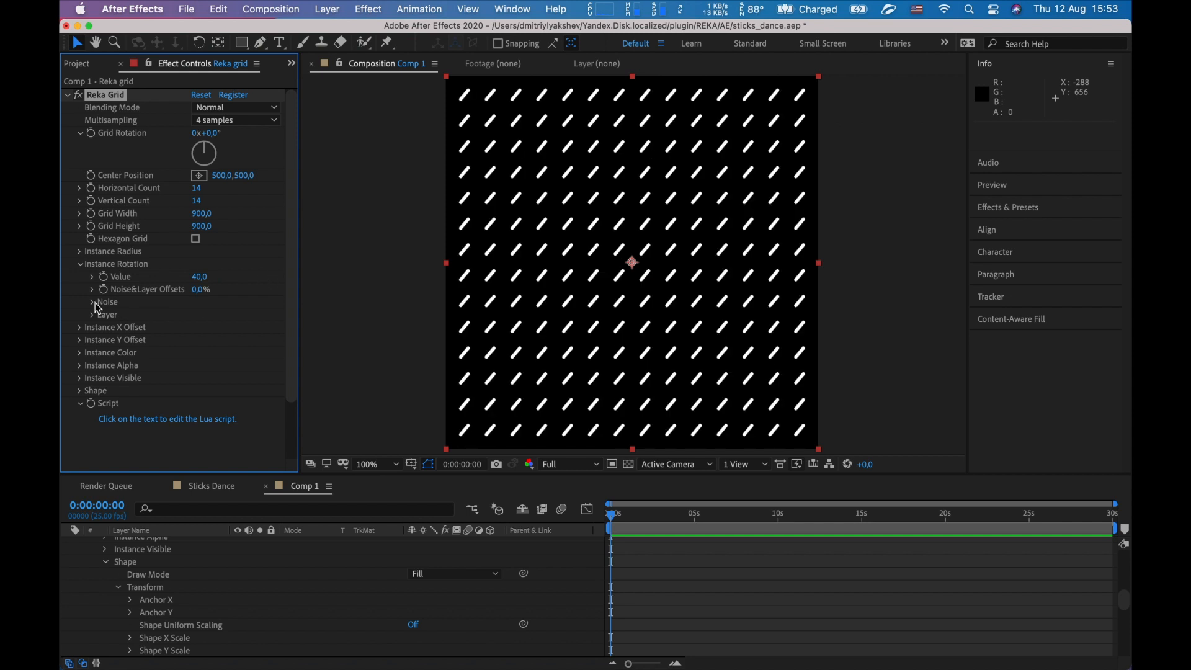
pyautogui.click(92, 301)
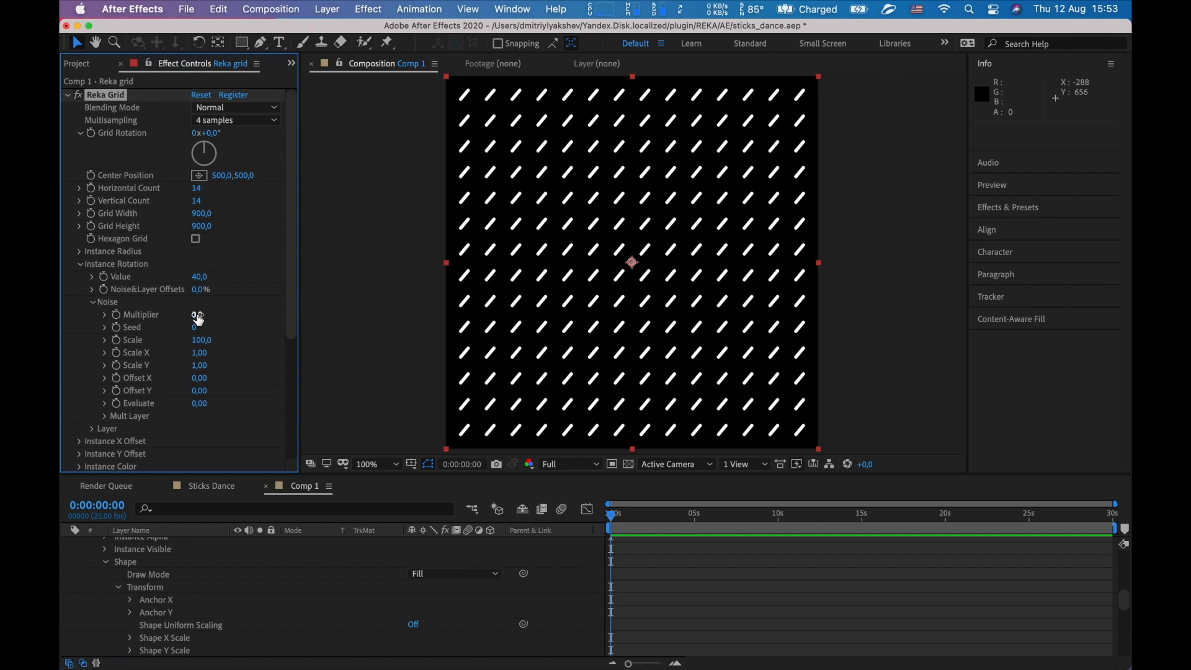
pyautogui.moveTo(199, 314); pyautogui.dragTo(213, 314)
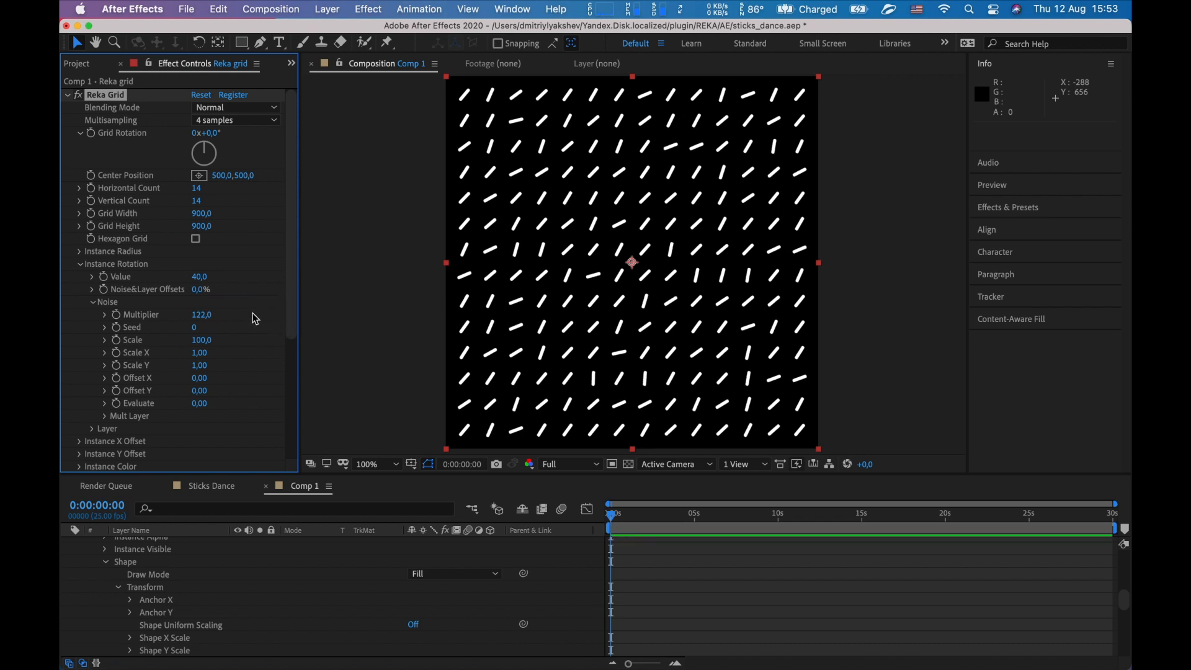
pyautogui.write('140')
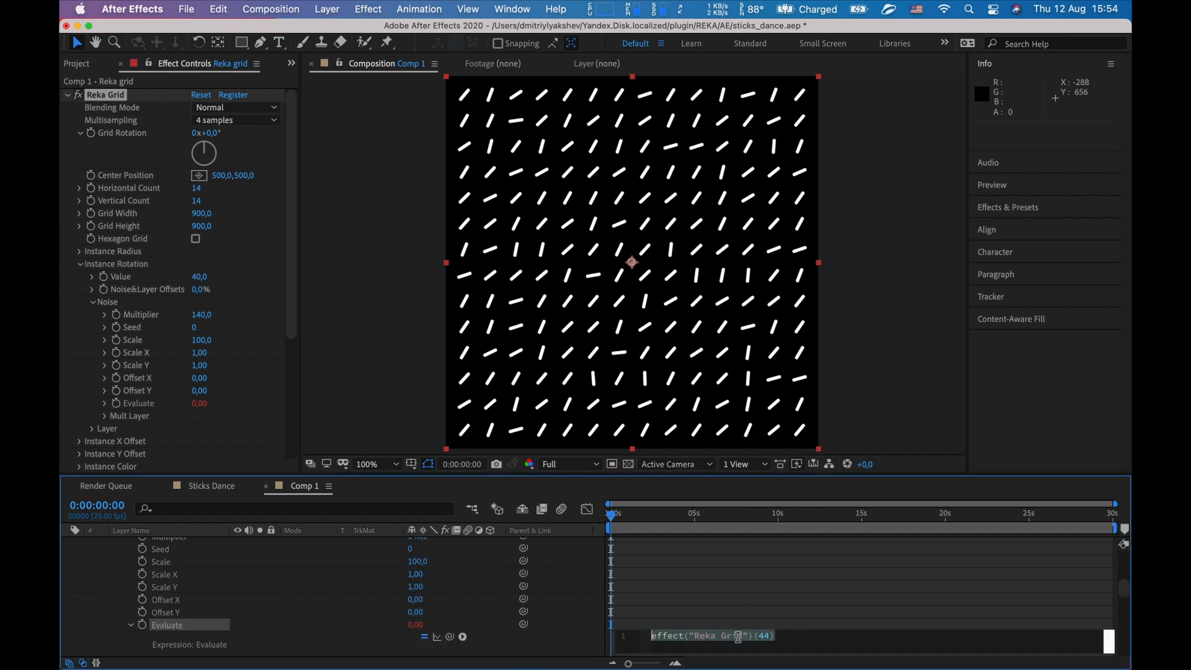
# Step: Give the noise Evaluate property the expression time*10 and scrub ahead to preview
pyautogui.write('time*10')
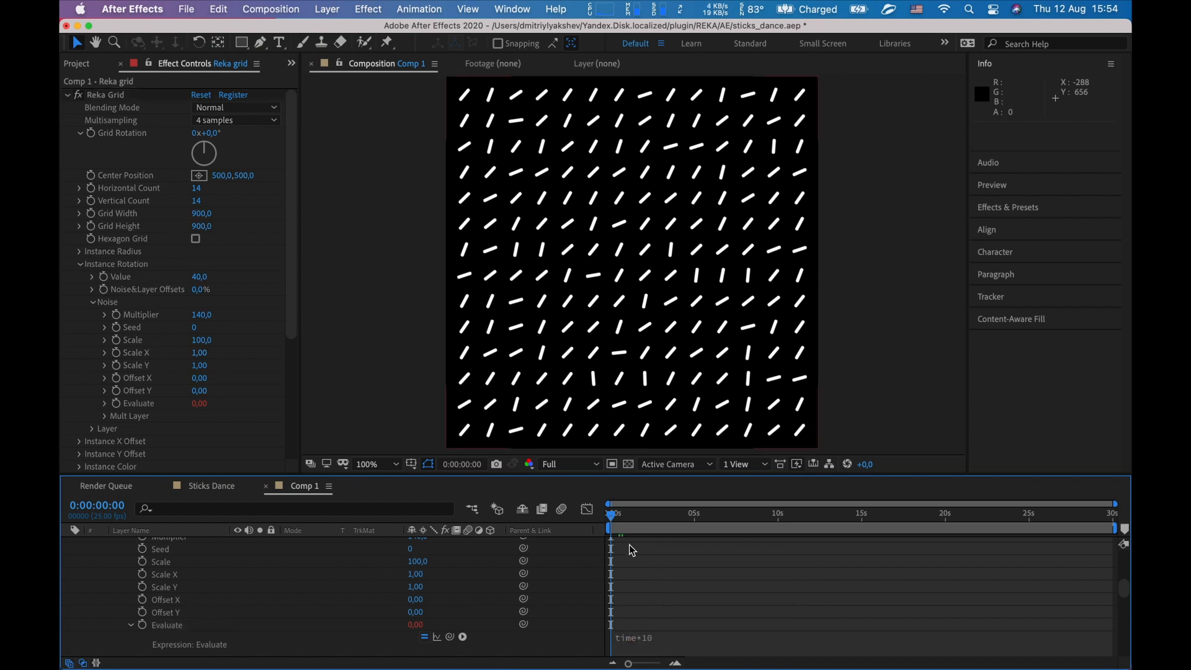
pyautogui.moveTo(612, 524); pyautogui.dragTo(697, 524)
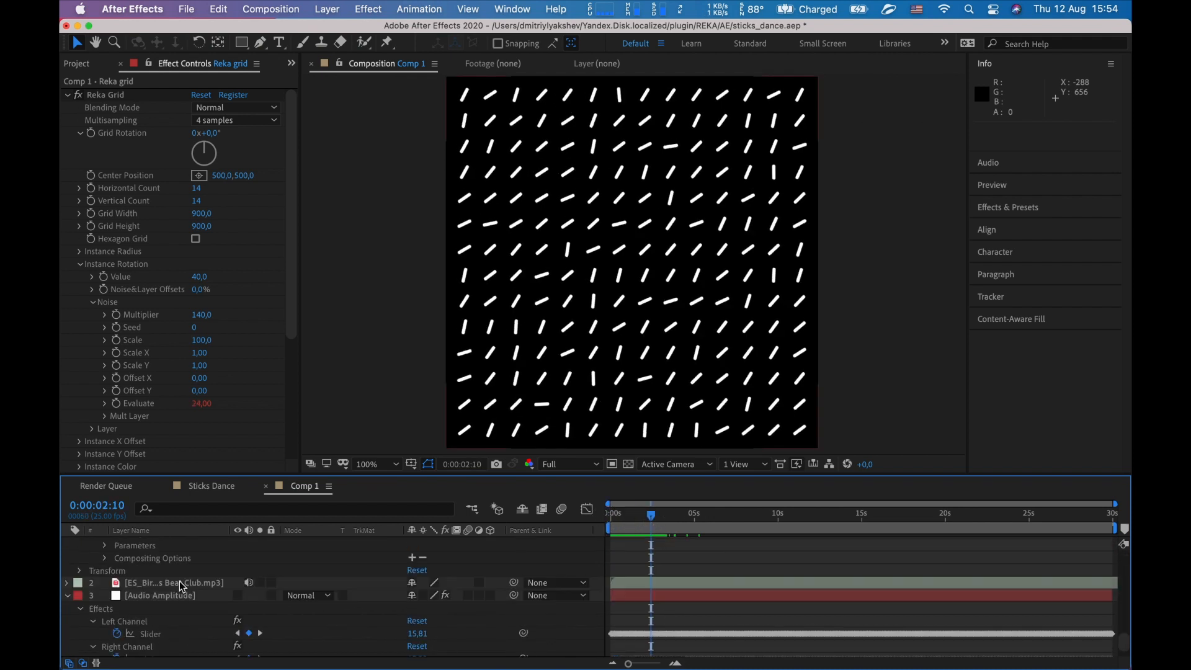
# Step: Extend the Evaluate expression to time*10 plus the Audio Amplitude Both Channels slider divided by 10
pyautogui.click(158, 561)
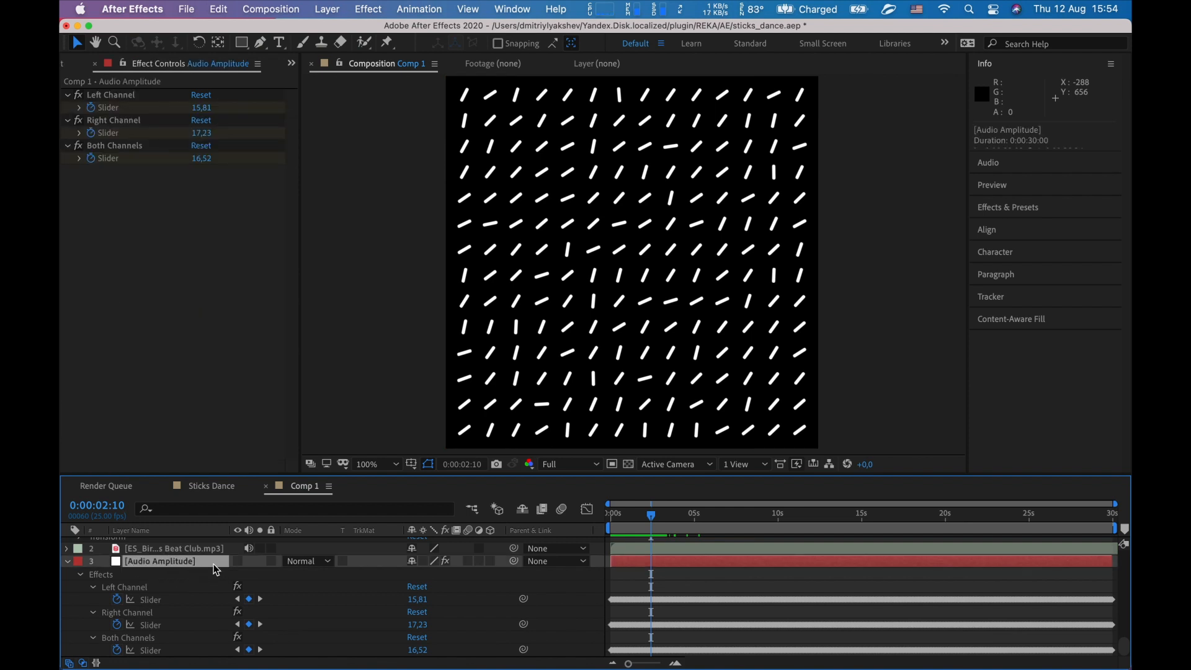
pyautogui.moveTo(147, 625)
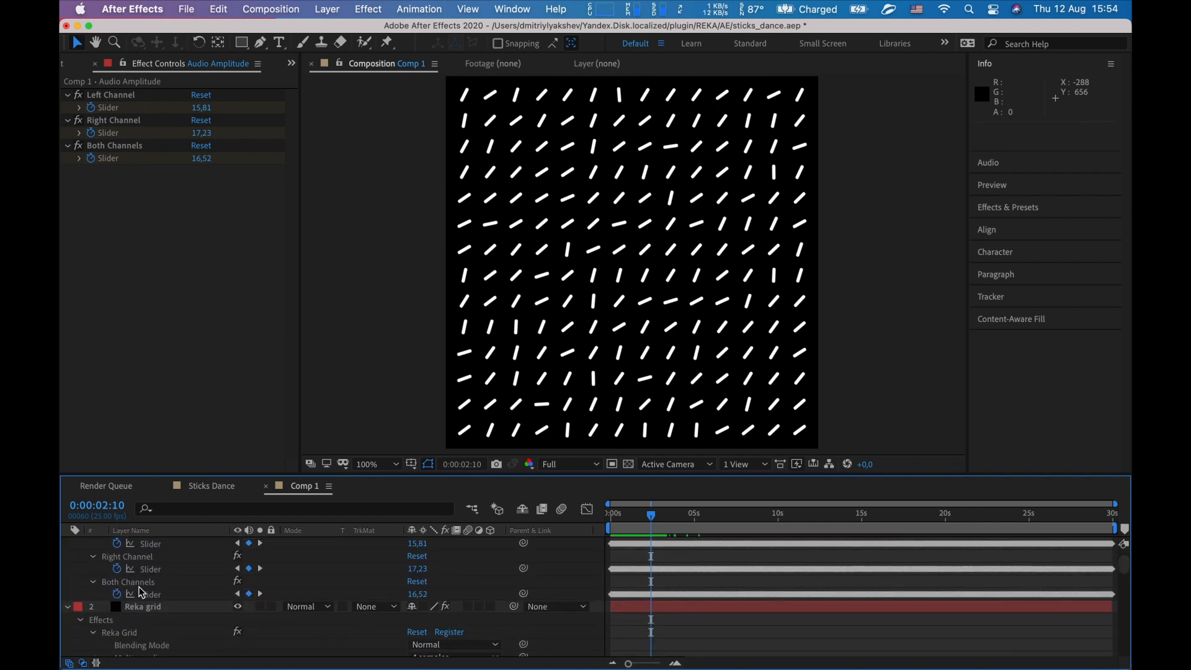
pyautogui.moveTo(122, 583)
pyautogui.write('time*10')
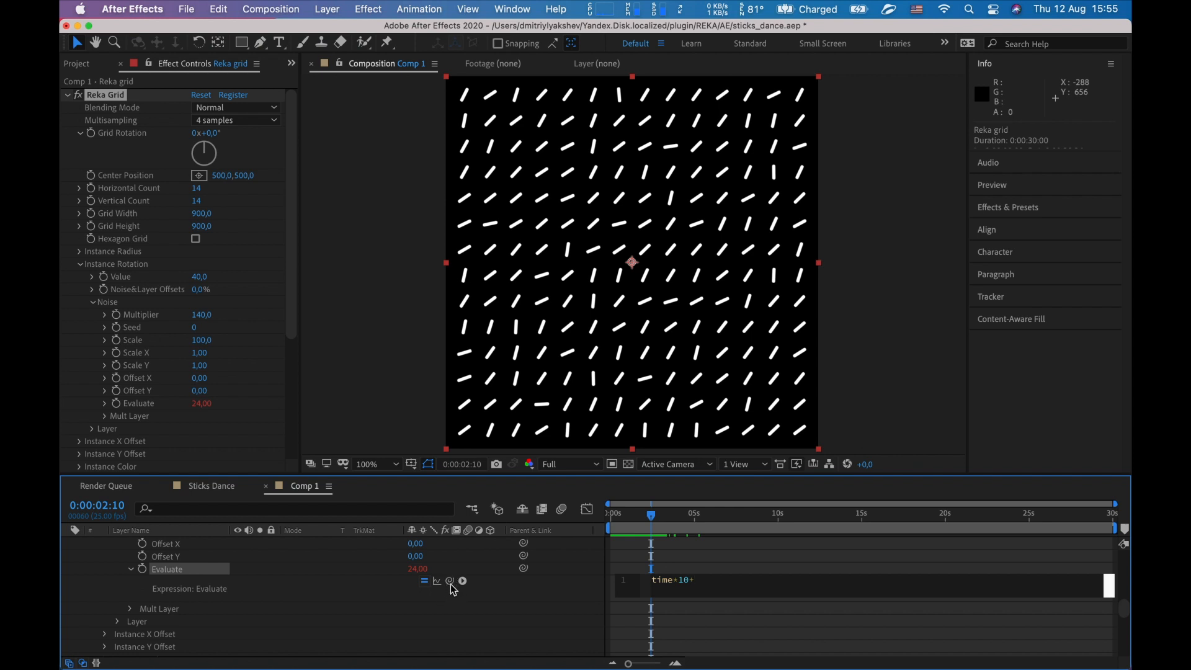
pyautogui.moveTo(450, 581)
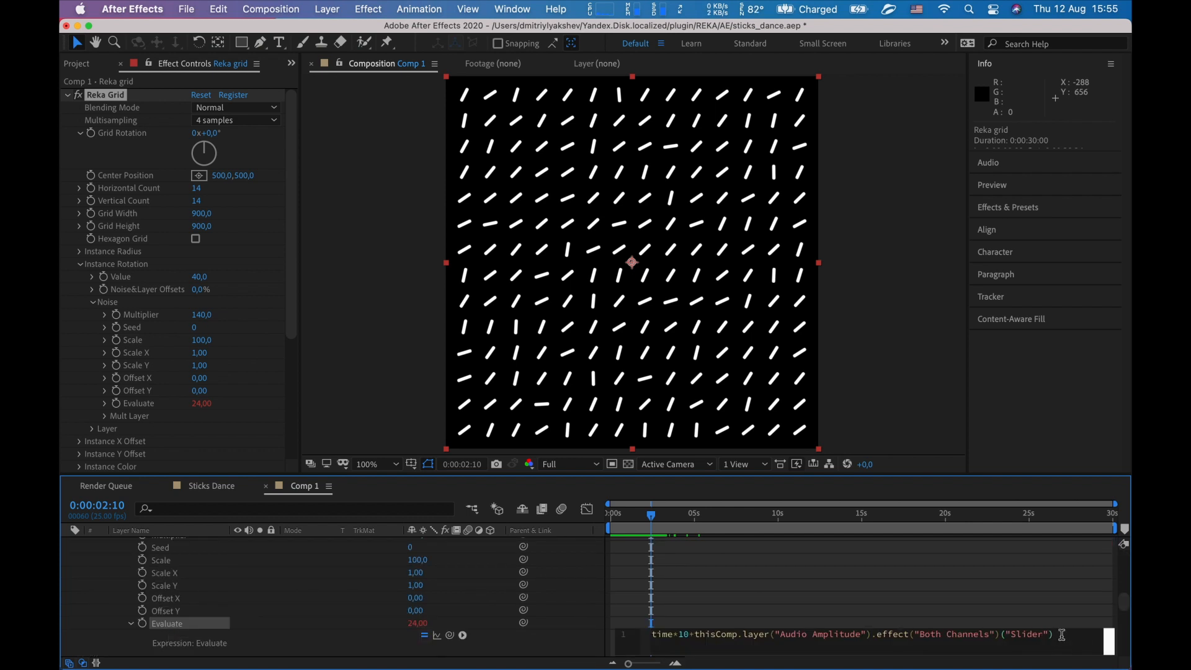
pyautogui.write('/10')
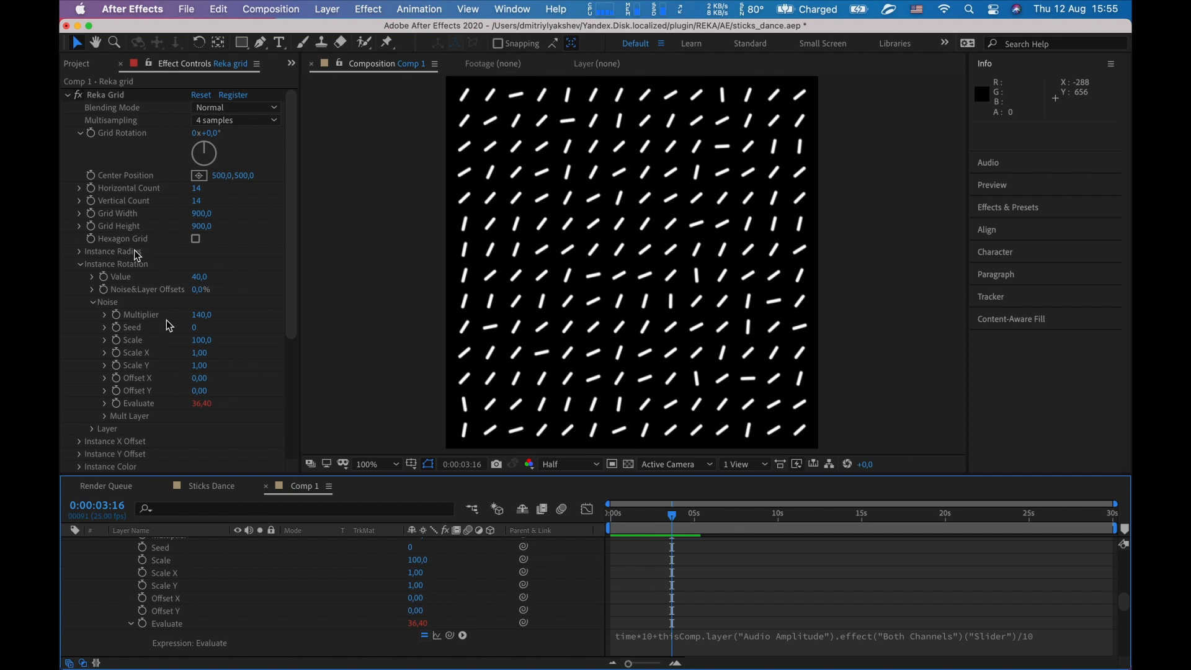
# Step: Collapse the Instance Rotation group in Reka Grid's Effect Controls
pyautogui.click(80, 251)
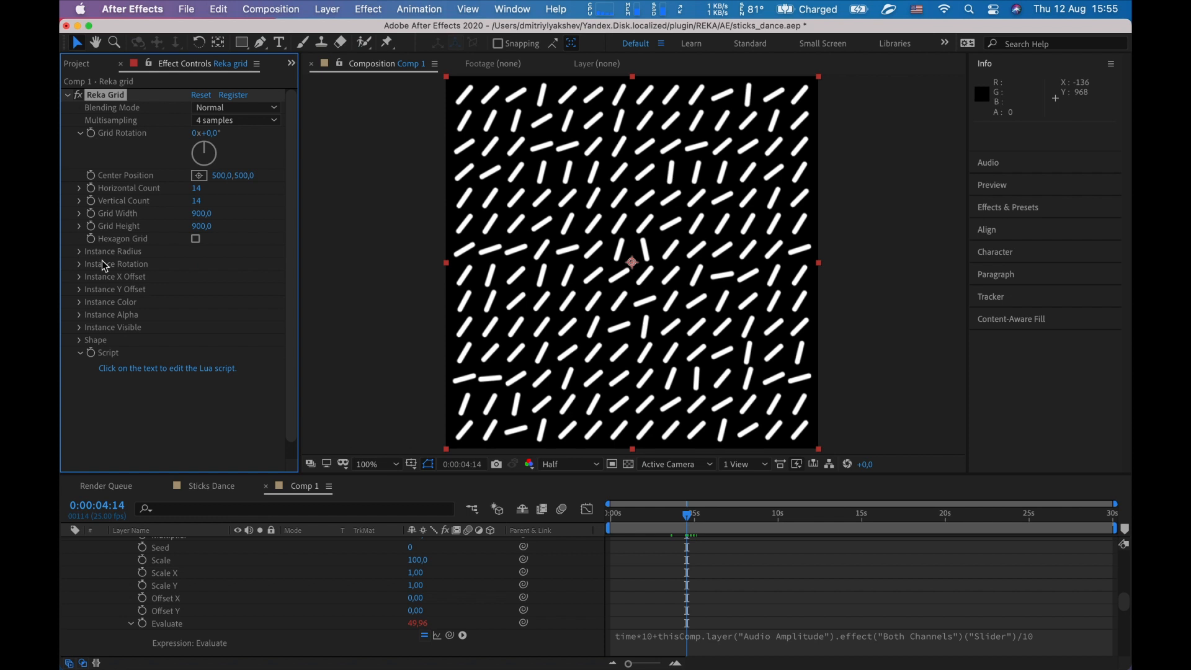
# Step: Set the Reka Grid Instance Color to magenta C400BF
pyautogui.click(79, 301)
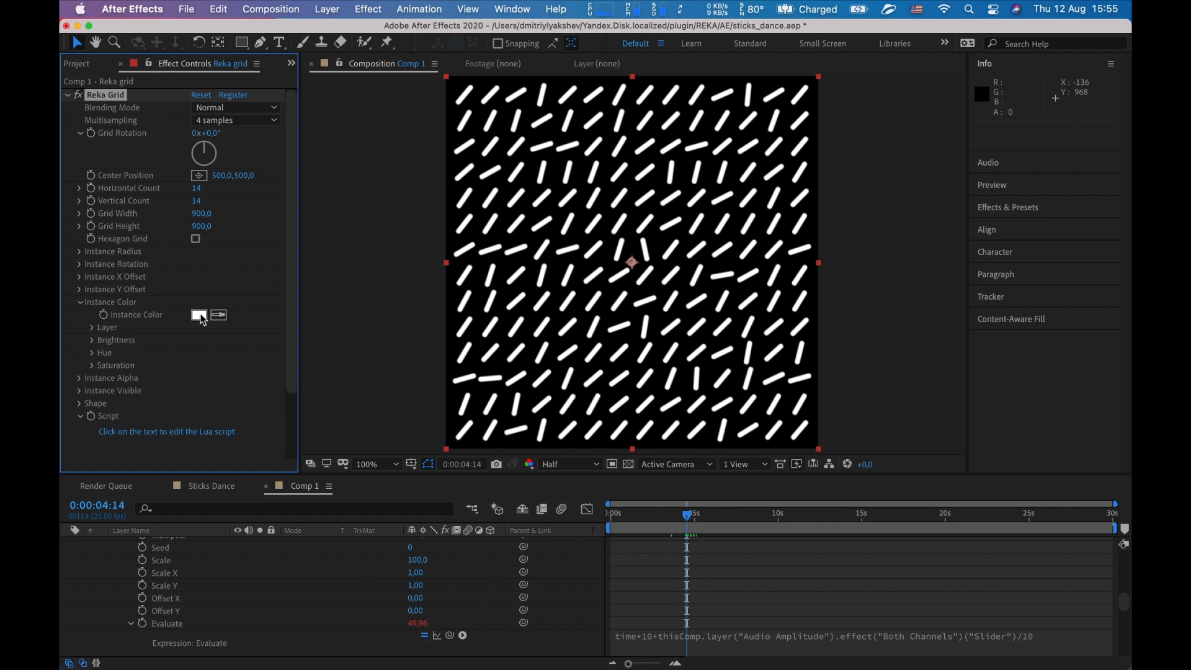
pyautogui.click(198, 315)
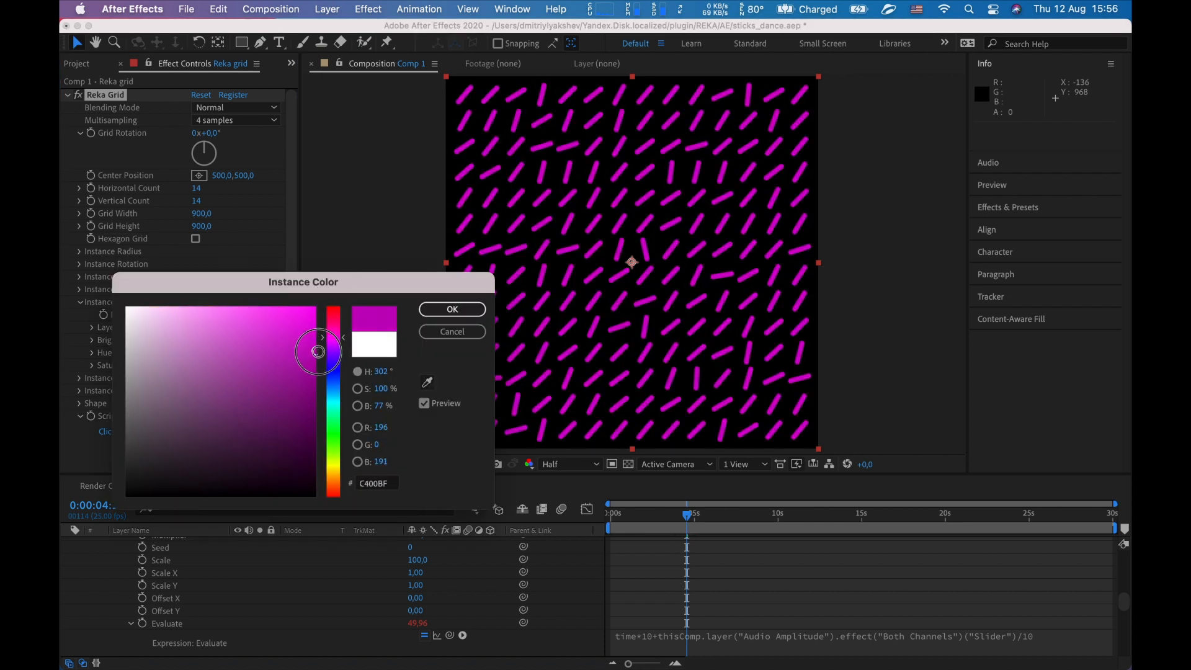
pyautogui.click(452, 309)
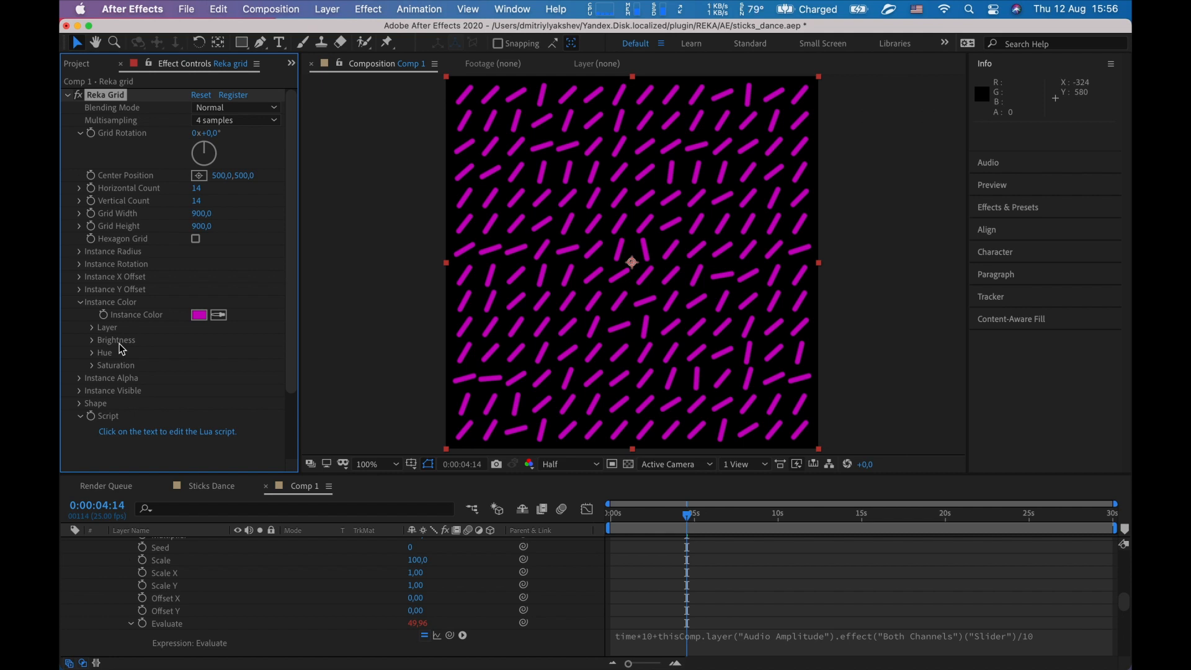
pyautogui.moveTo(110, 346)
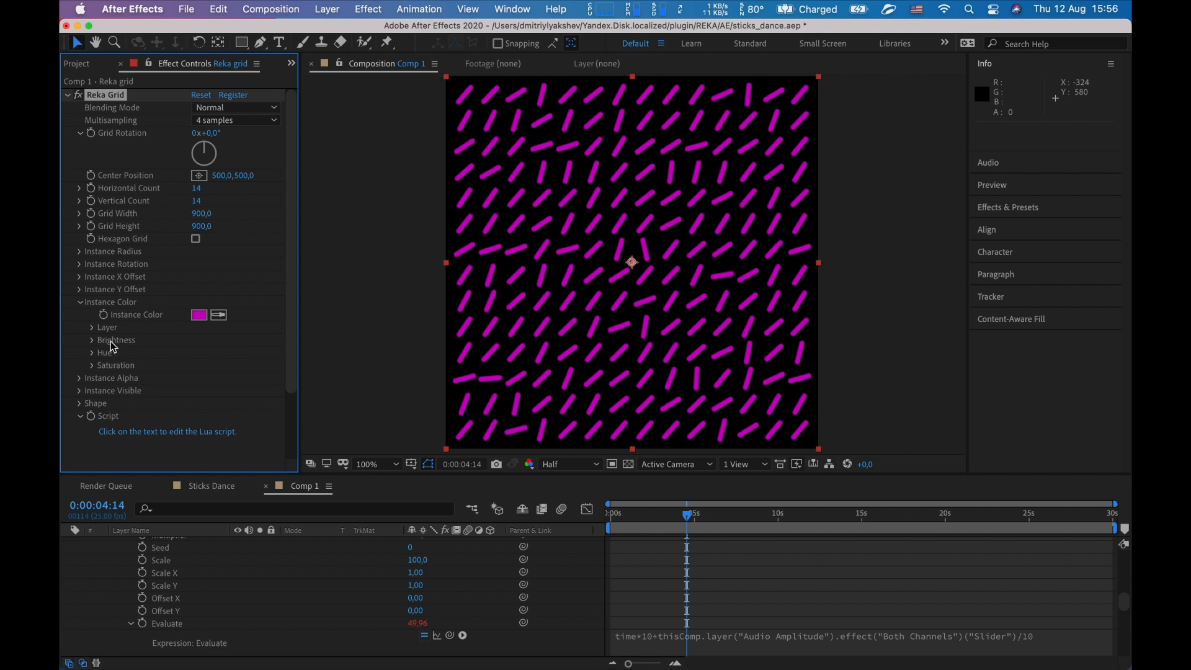
# Step: Set the Instance Color brightness noise Multiplier to 140 for random stick brightness
pyautogui.click(79, 340)
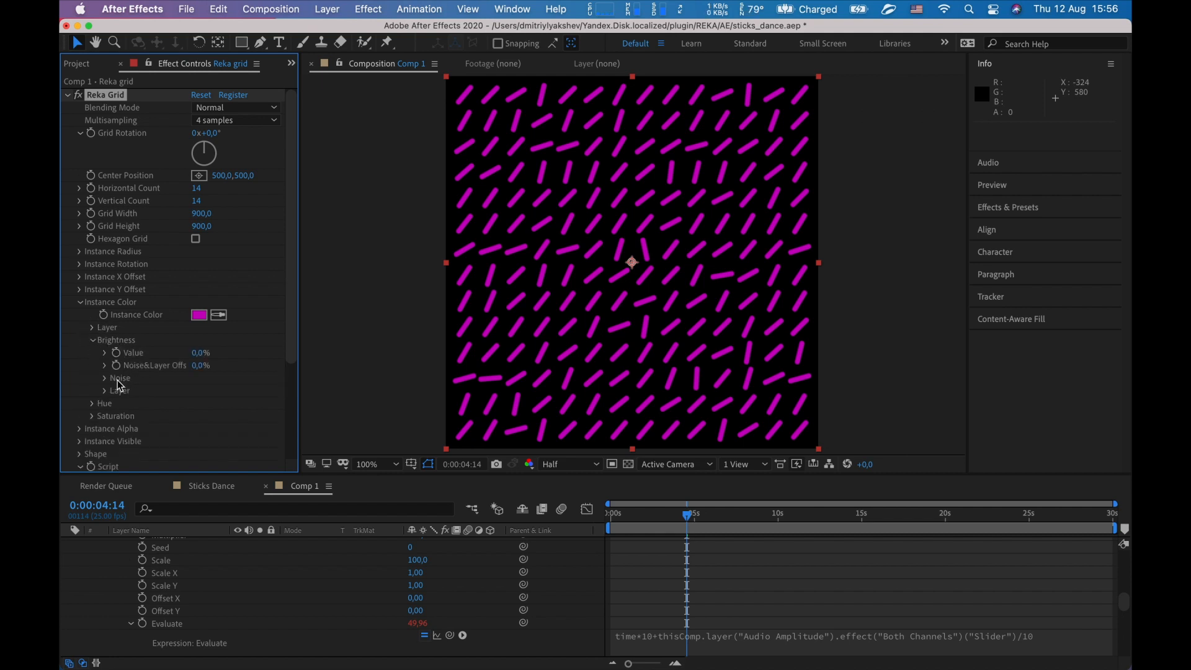
pyautogui.click(105, 377)
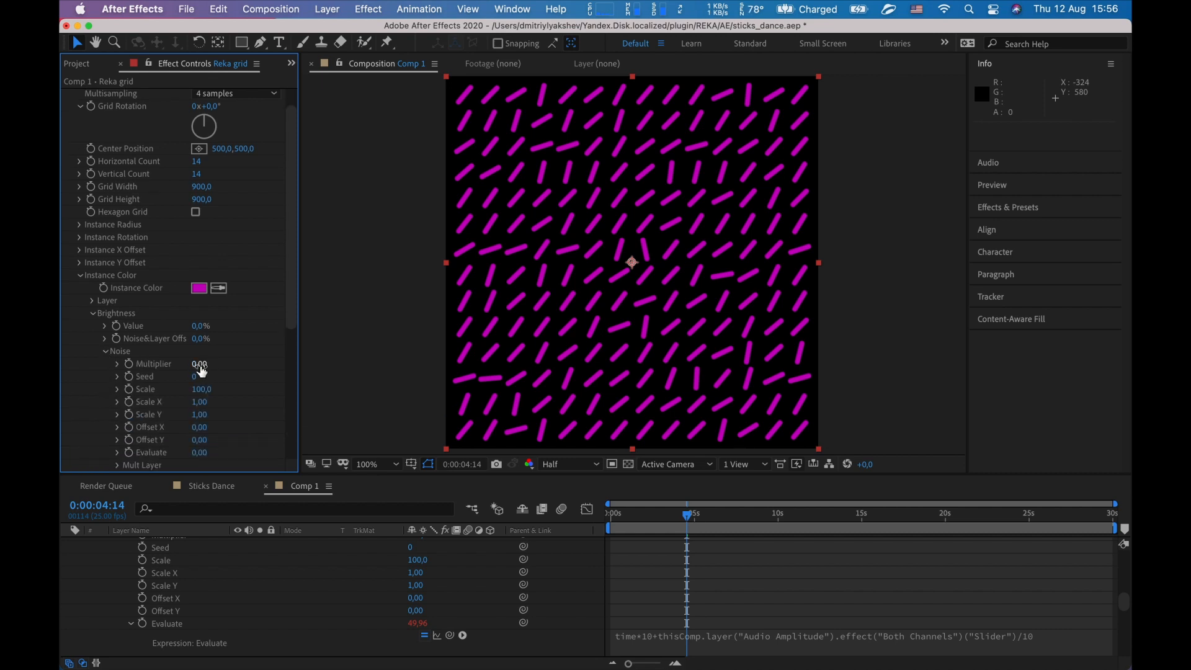
pyautogui.doubleClick(200, 364)
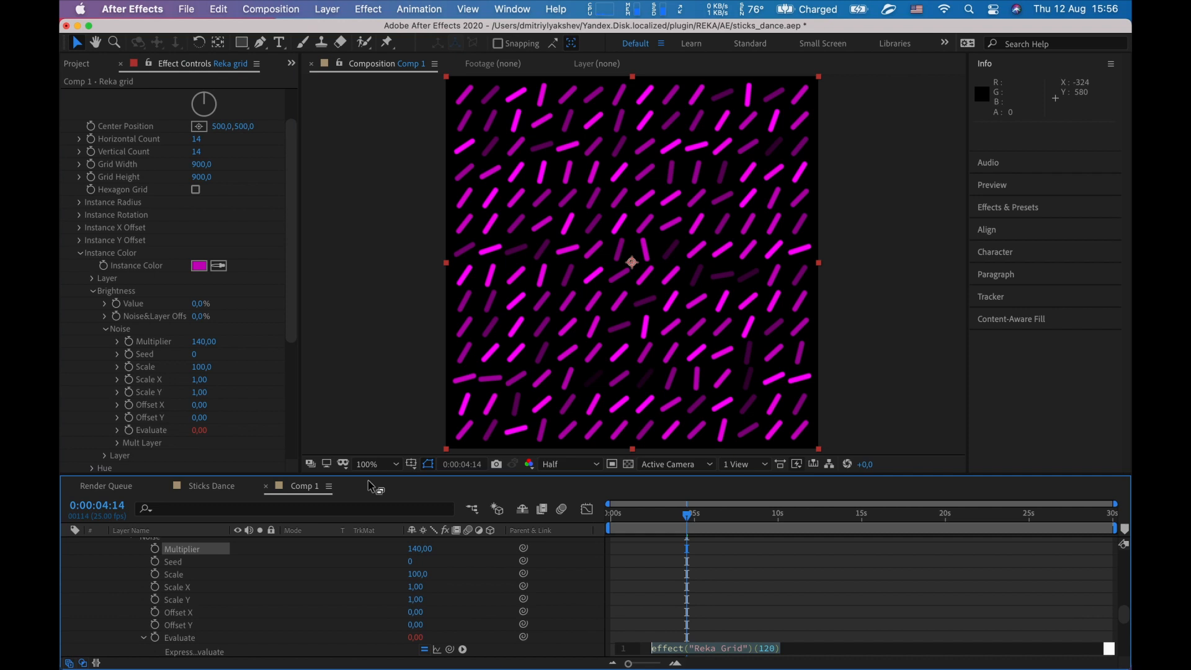
pyautogui.scroll(-3)
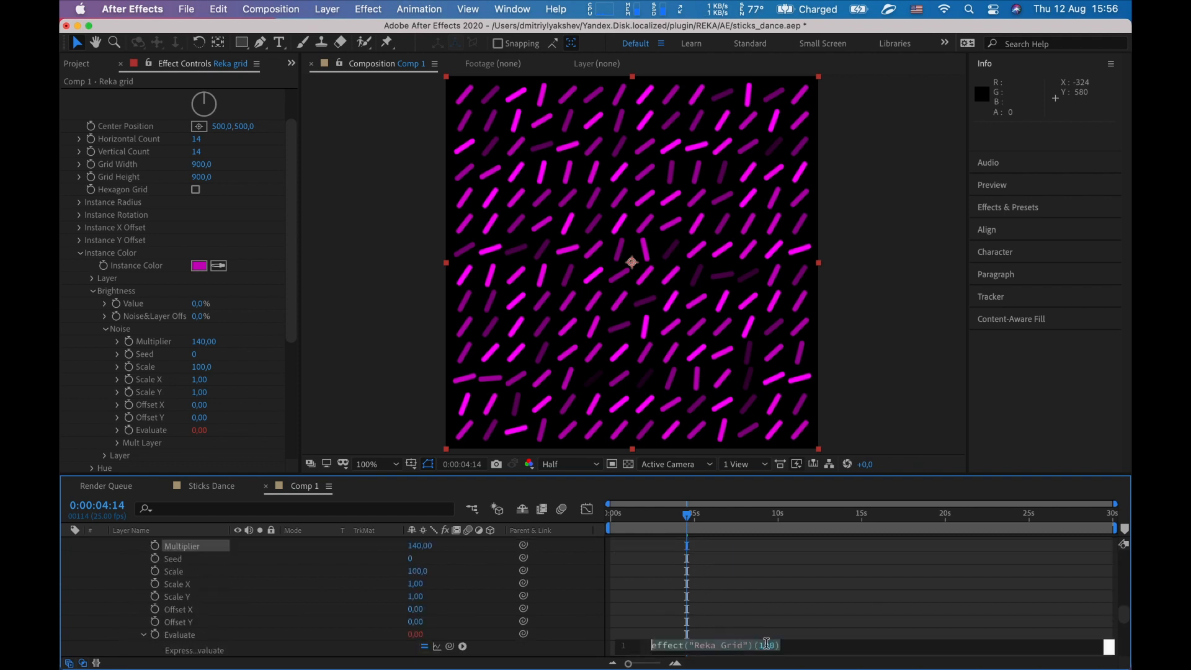
# Step: Check brightness around 3s, limit the work area to 10 seconds, and play the preview
pyautogui.moveTo(685, 516); pyautogui.dragTo(660, 517)
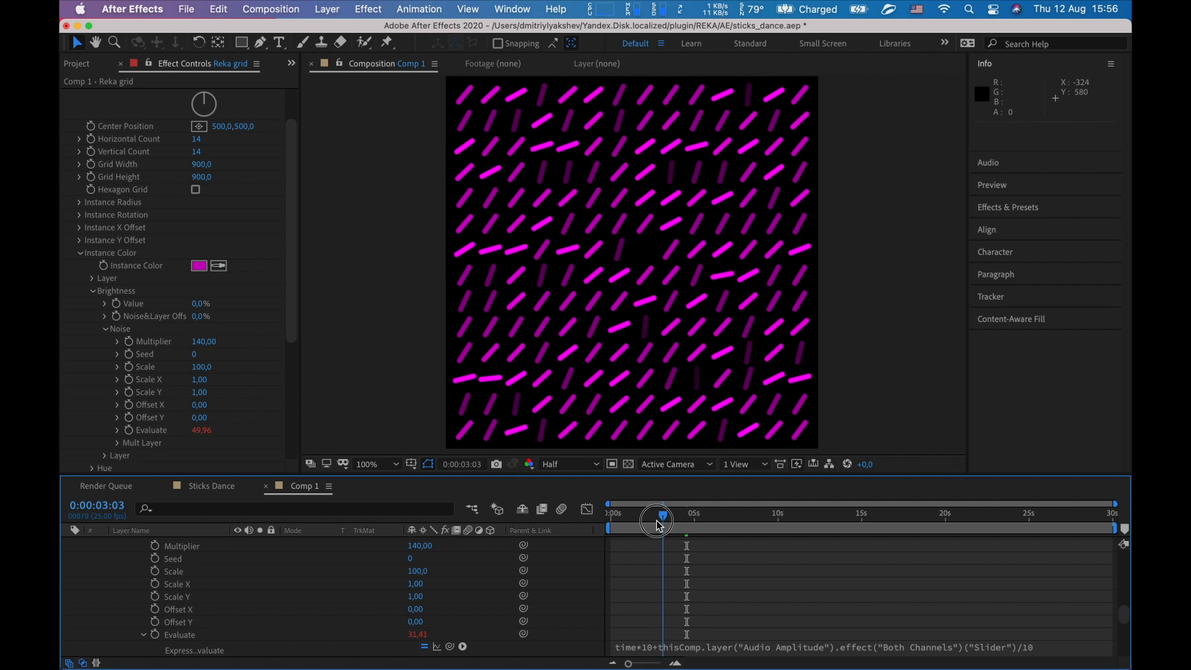
pyautogui.moveTo(657, 516); pyautogui.dragTo(777, 517)
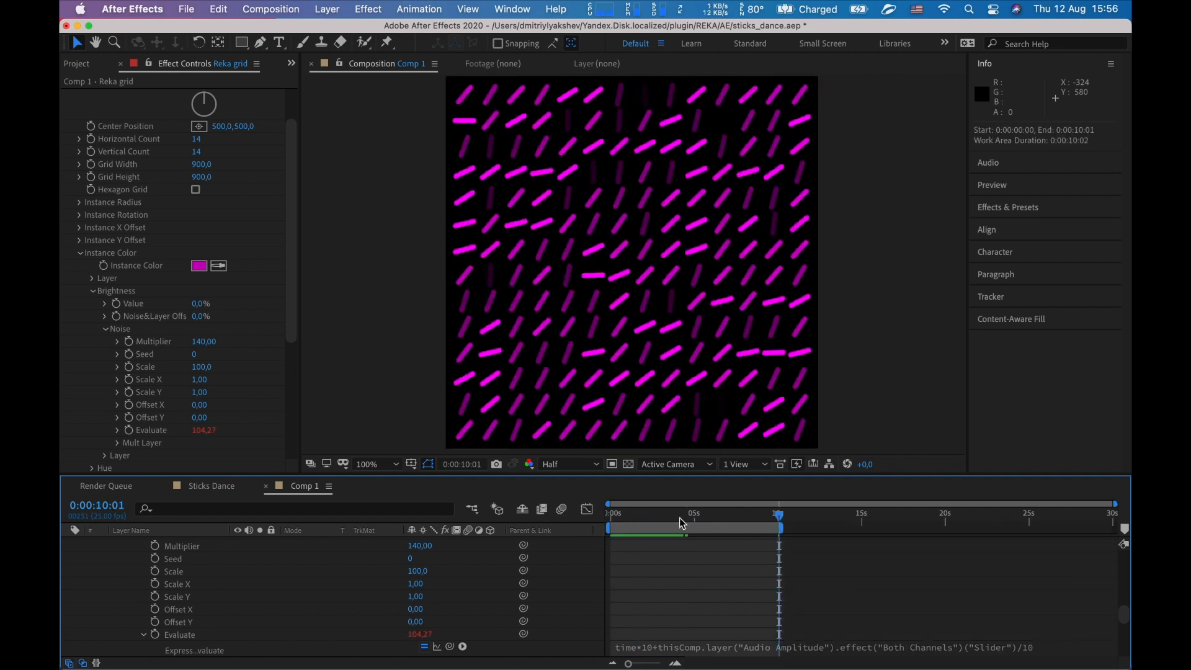
pyautogui.press('Space')
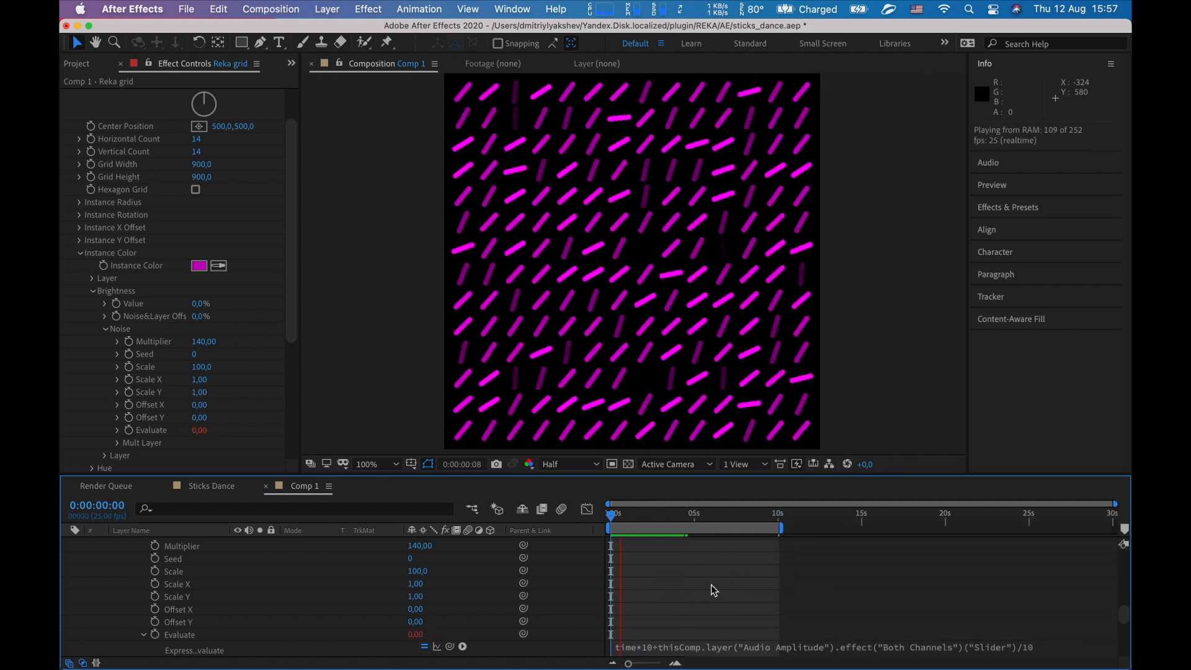